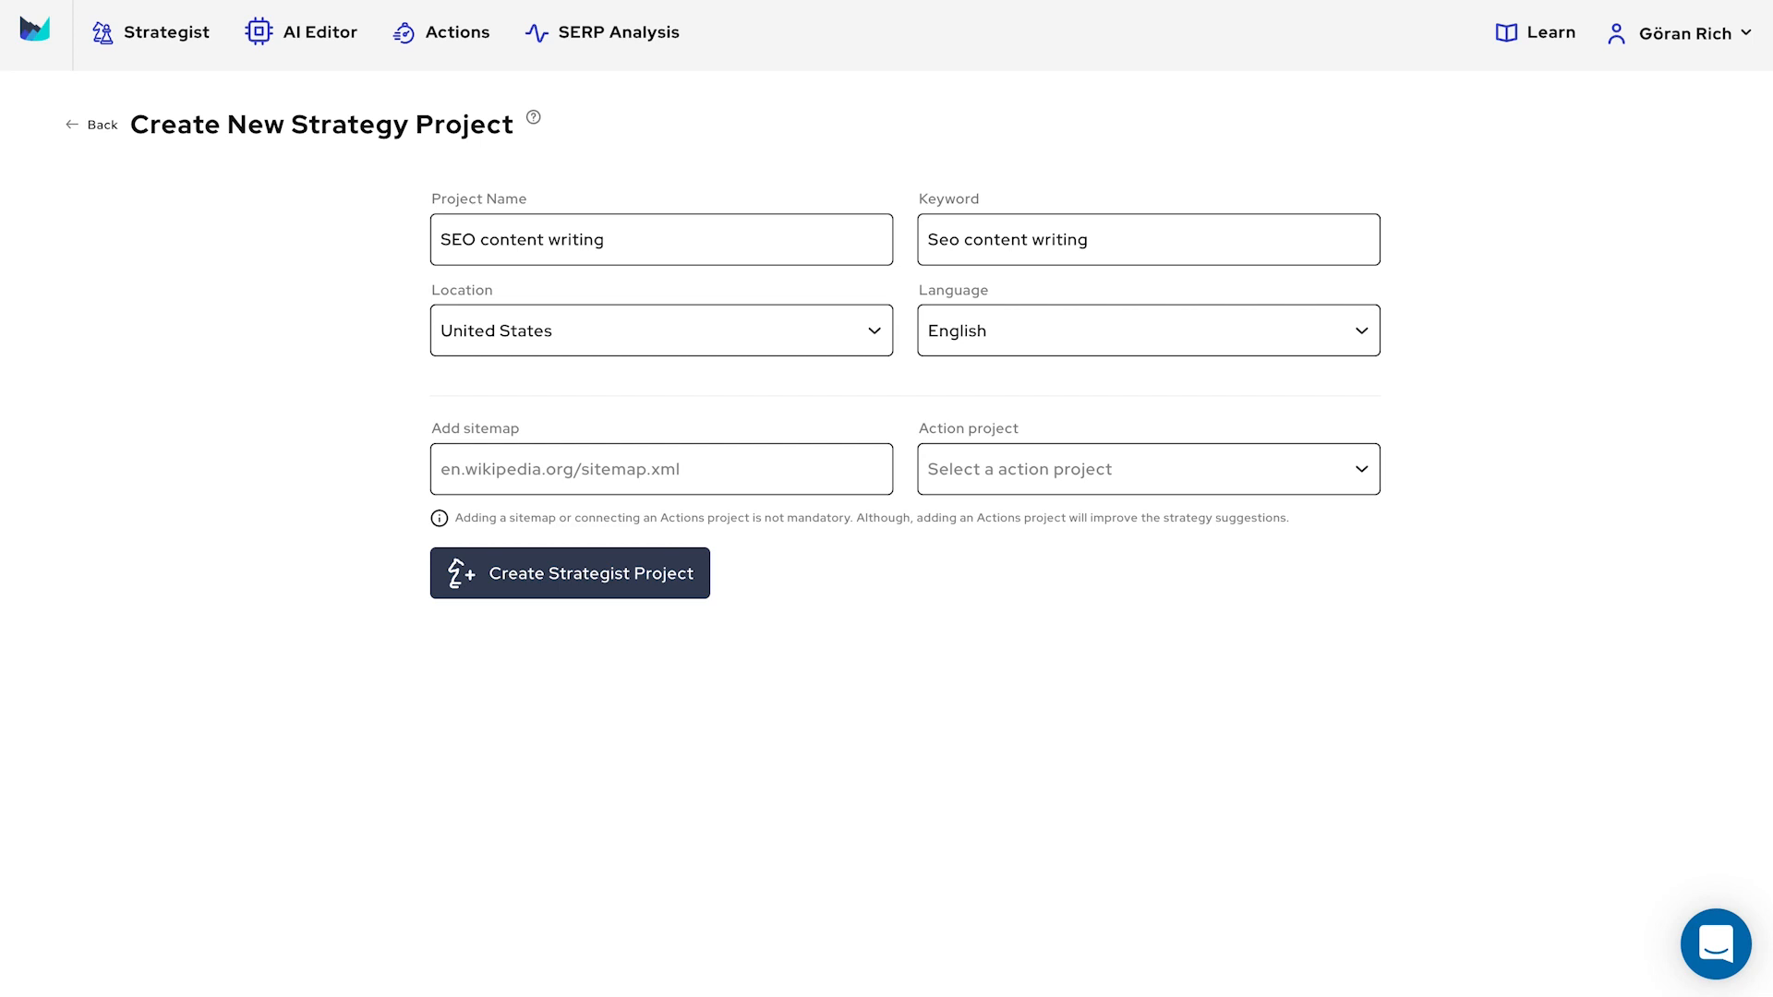
mouse_move(589, 280)
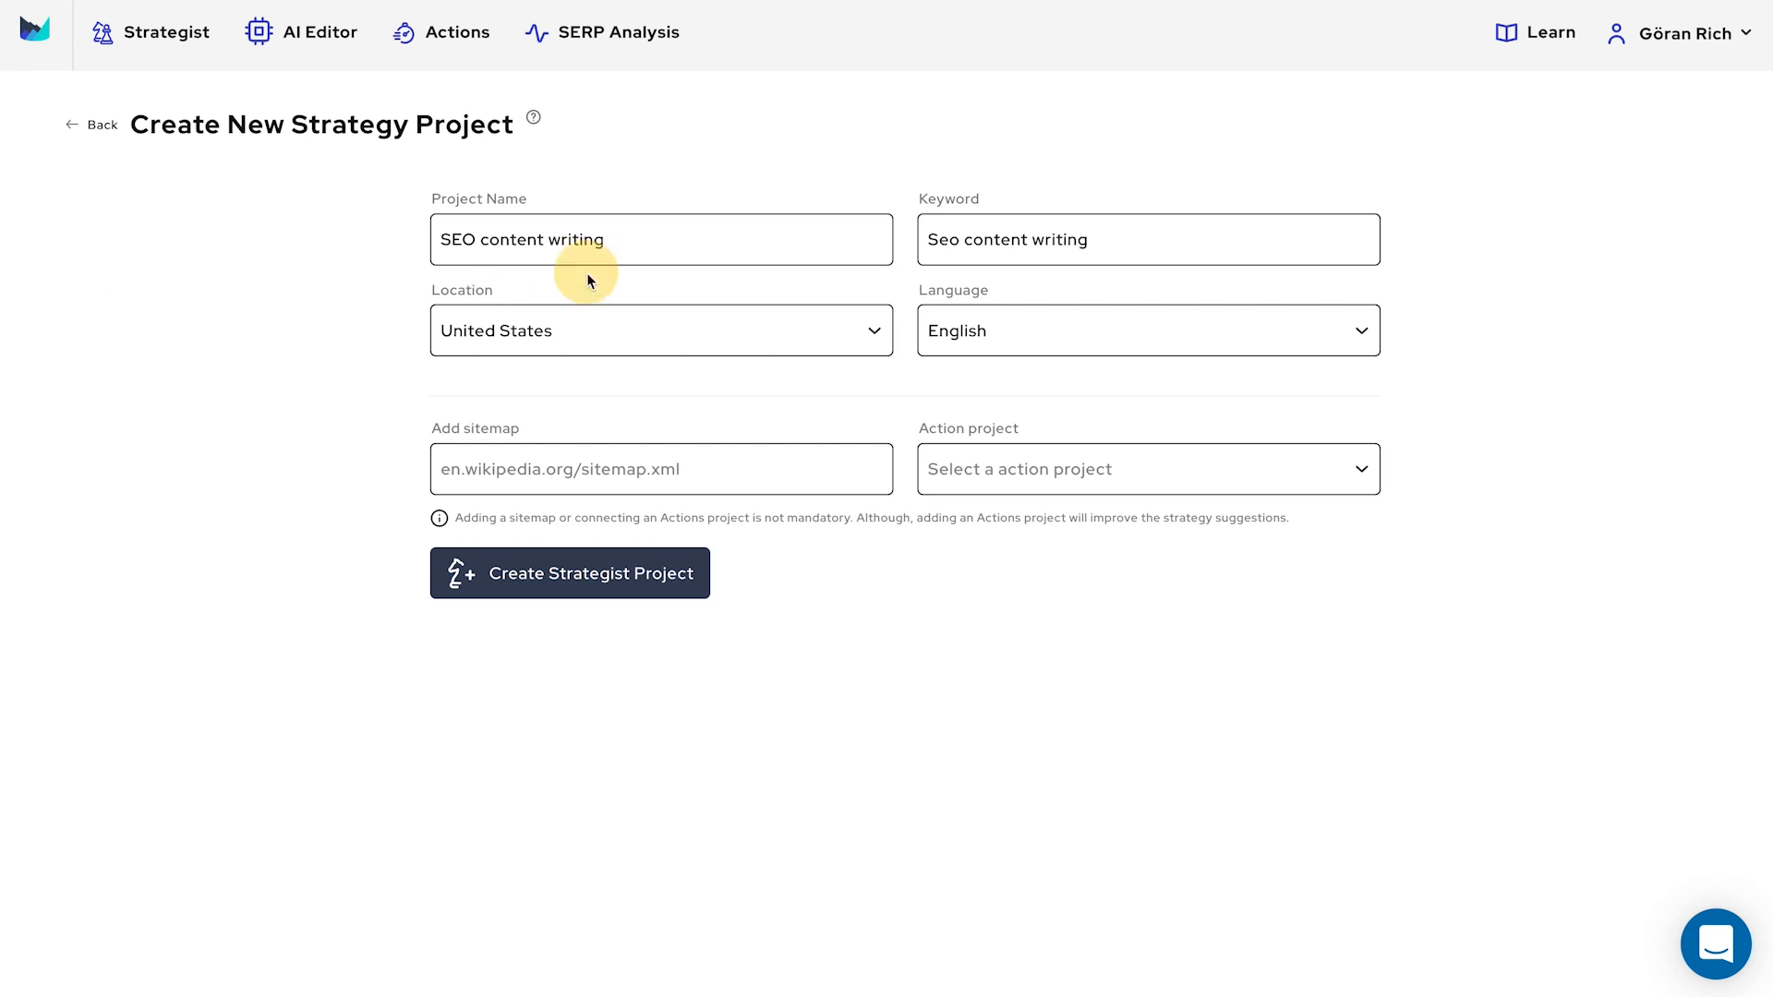
- Fill the new project with name and keyword 'SEO content writing' and the 'Optimization - SEO focus' action project
click(632, 240)
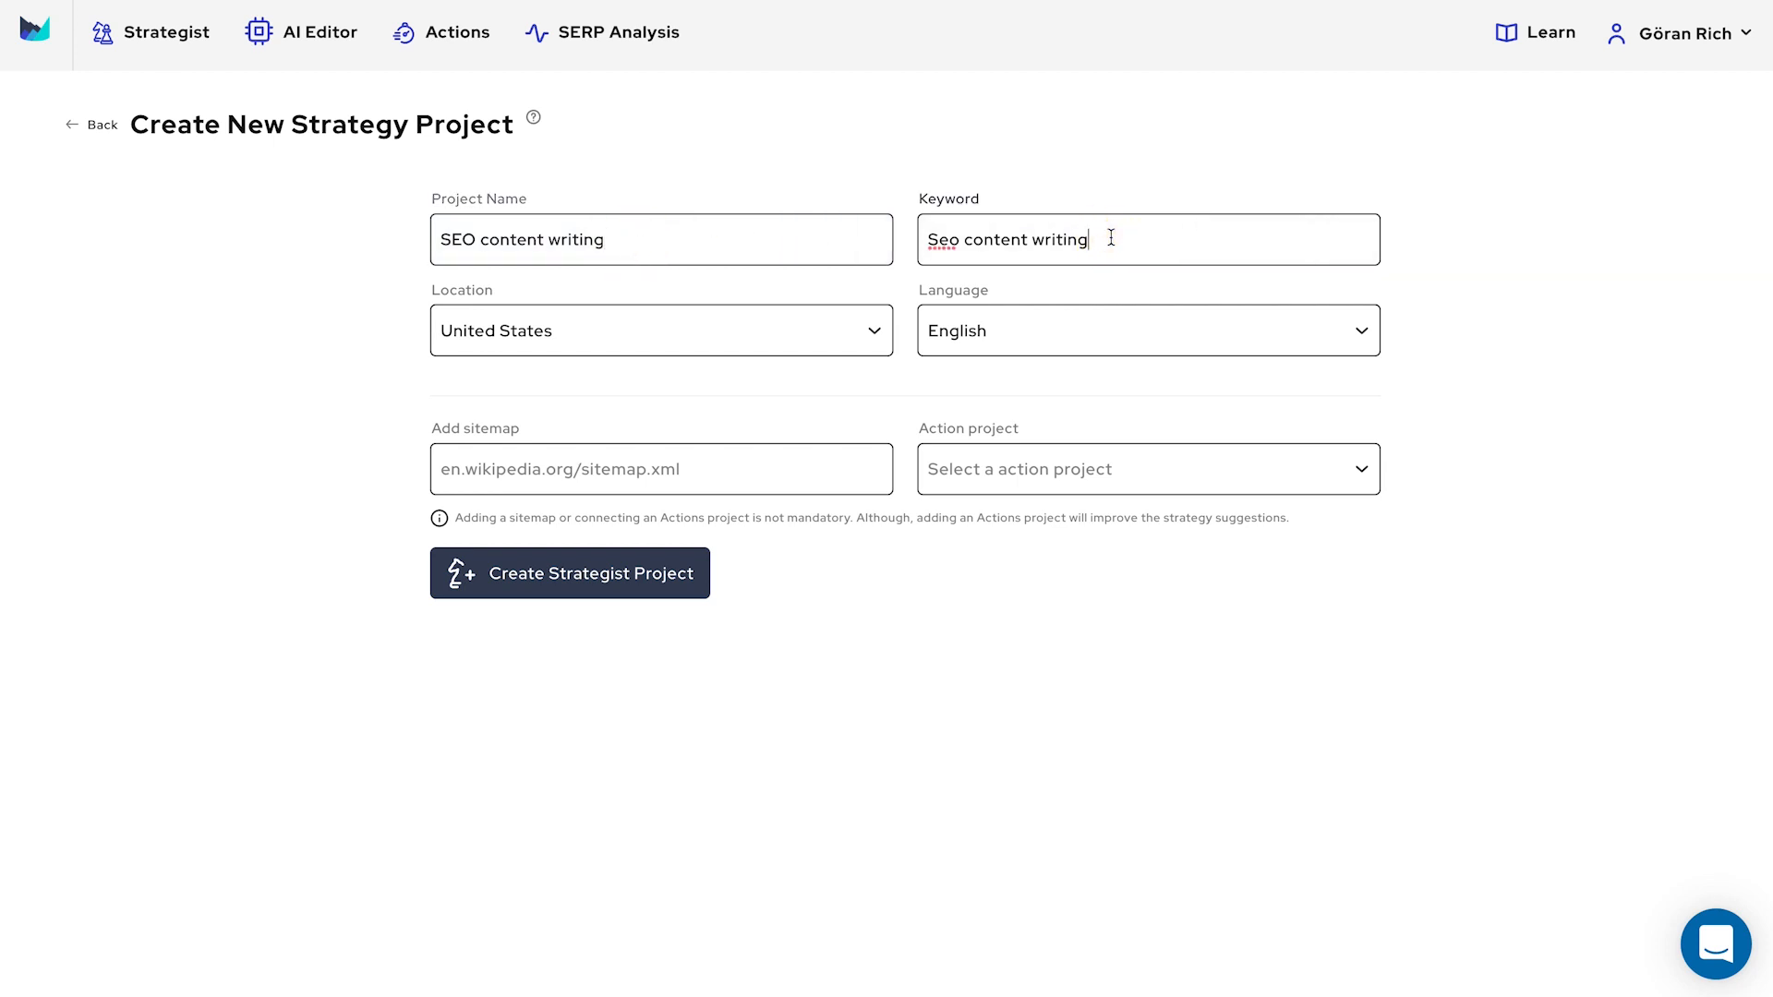
click(1148, 469)
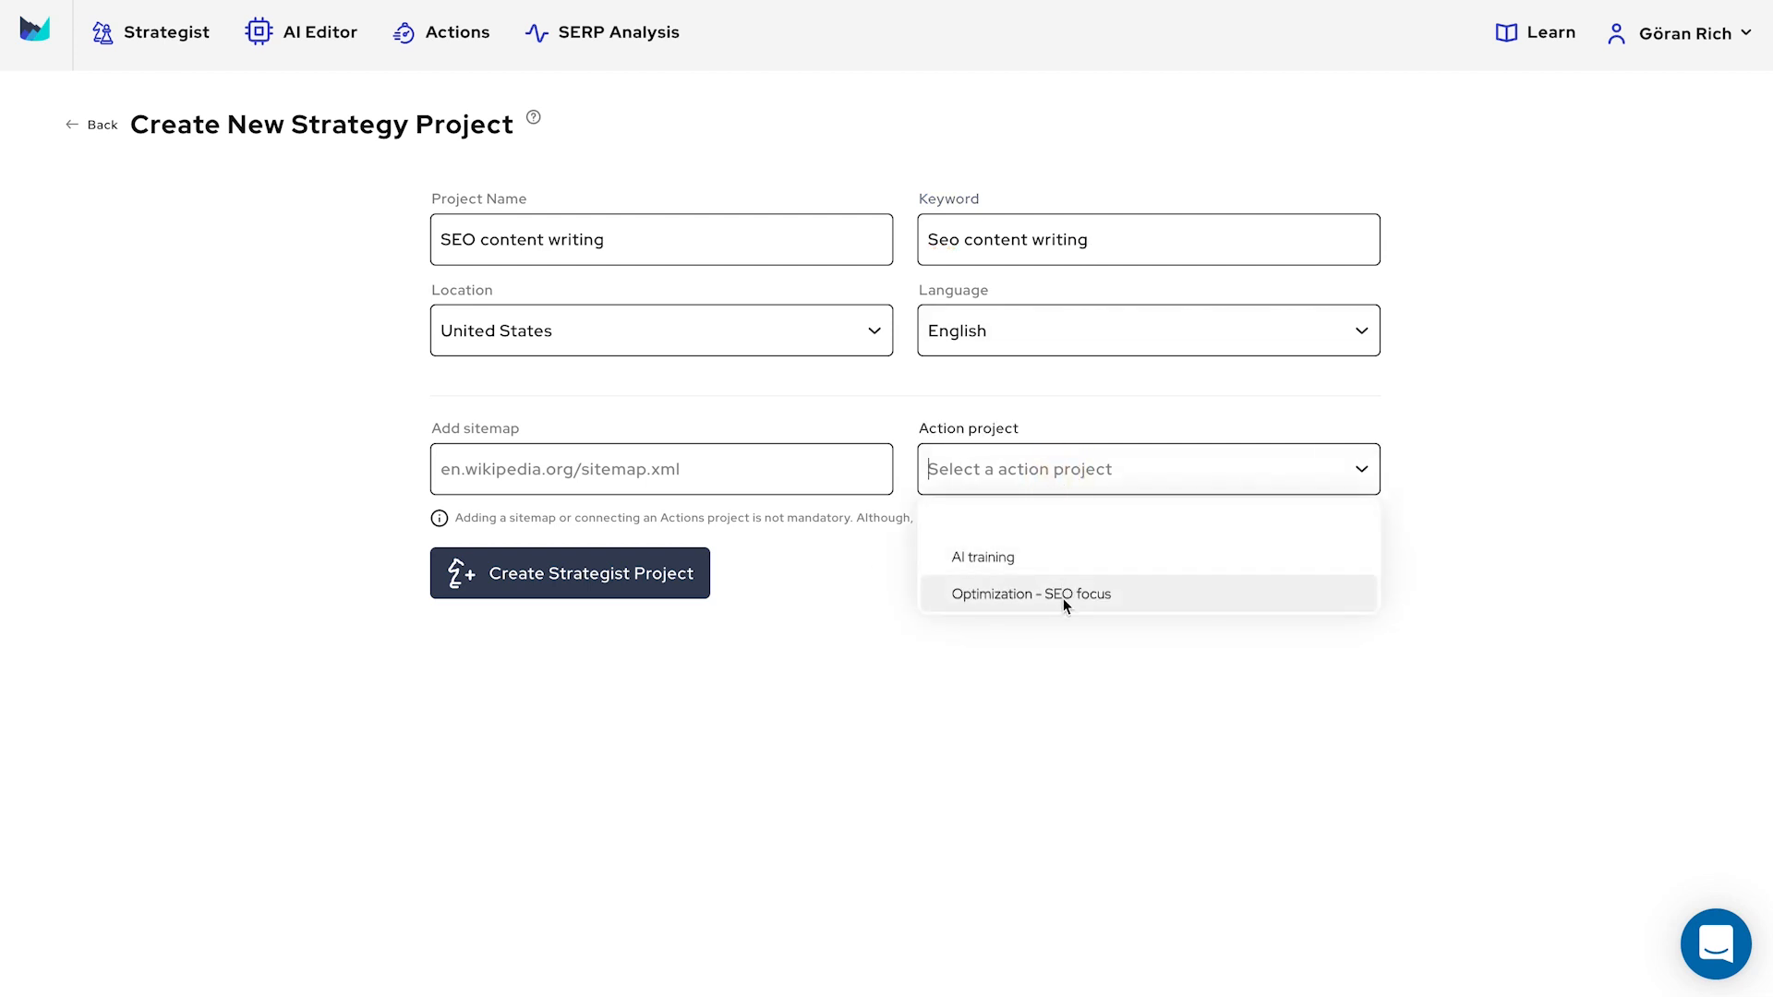
click(1032, 594)
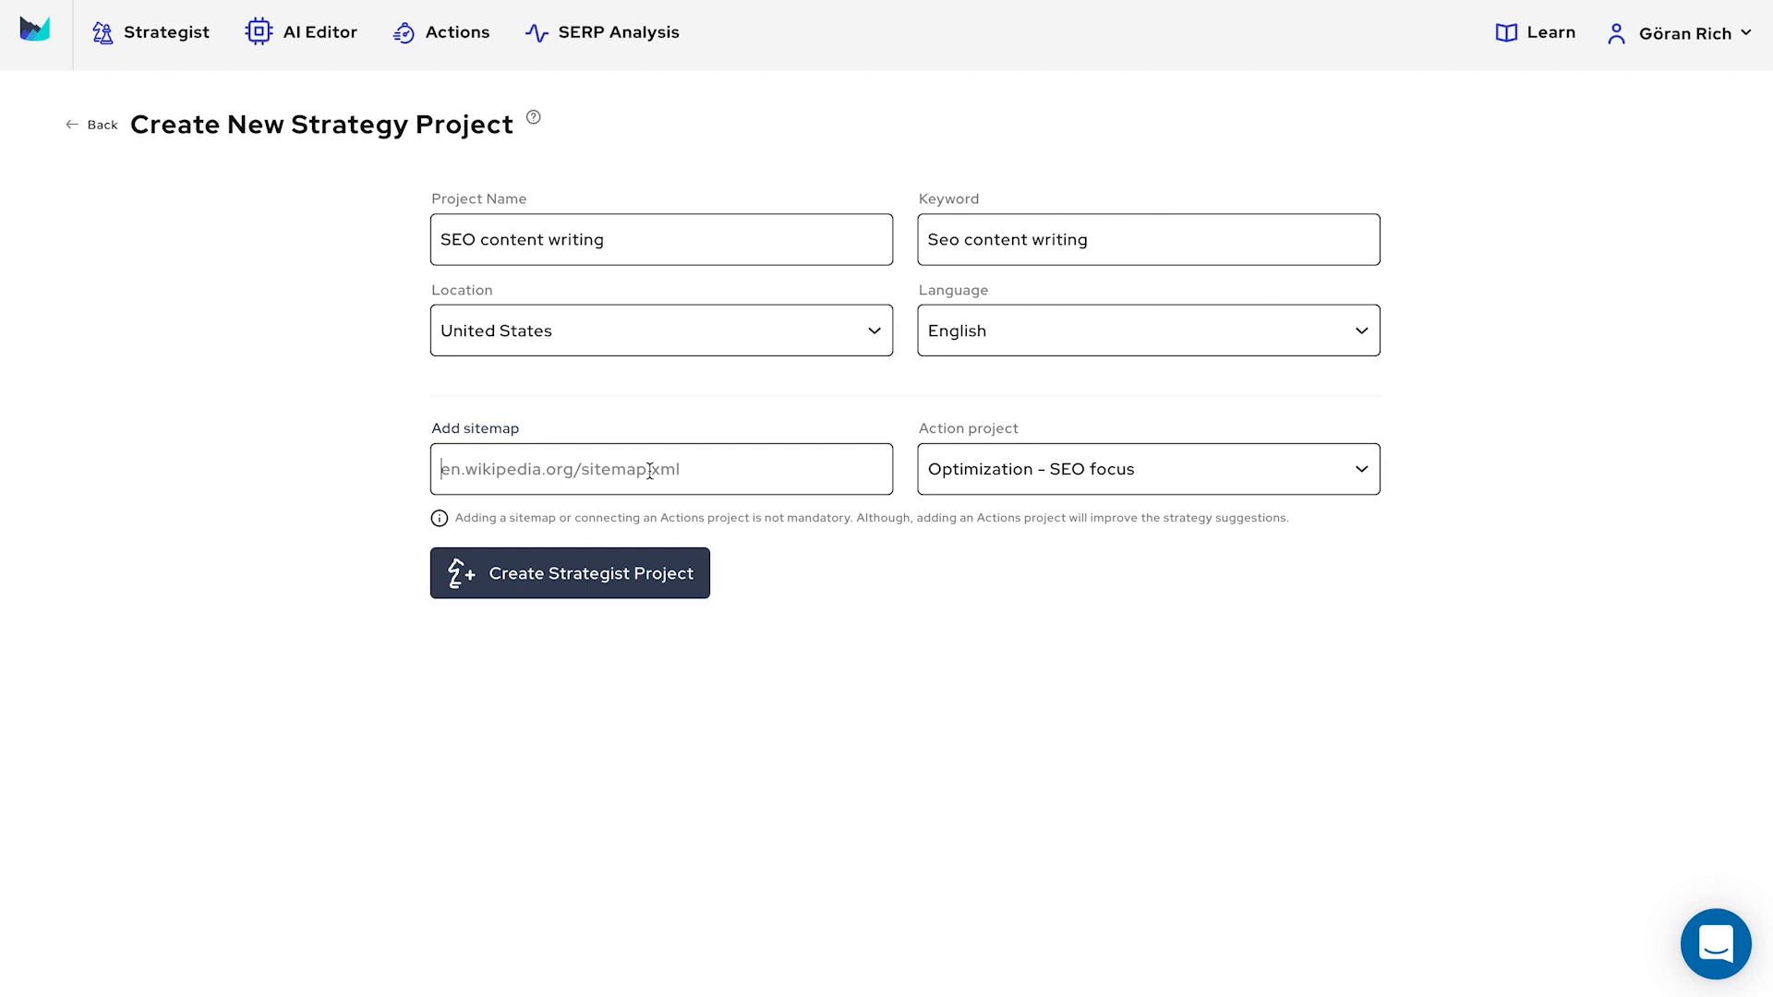
mouse_move(597, 506)
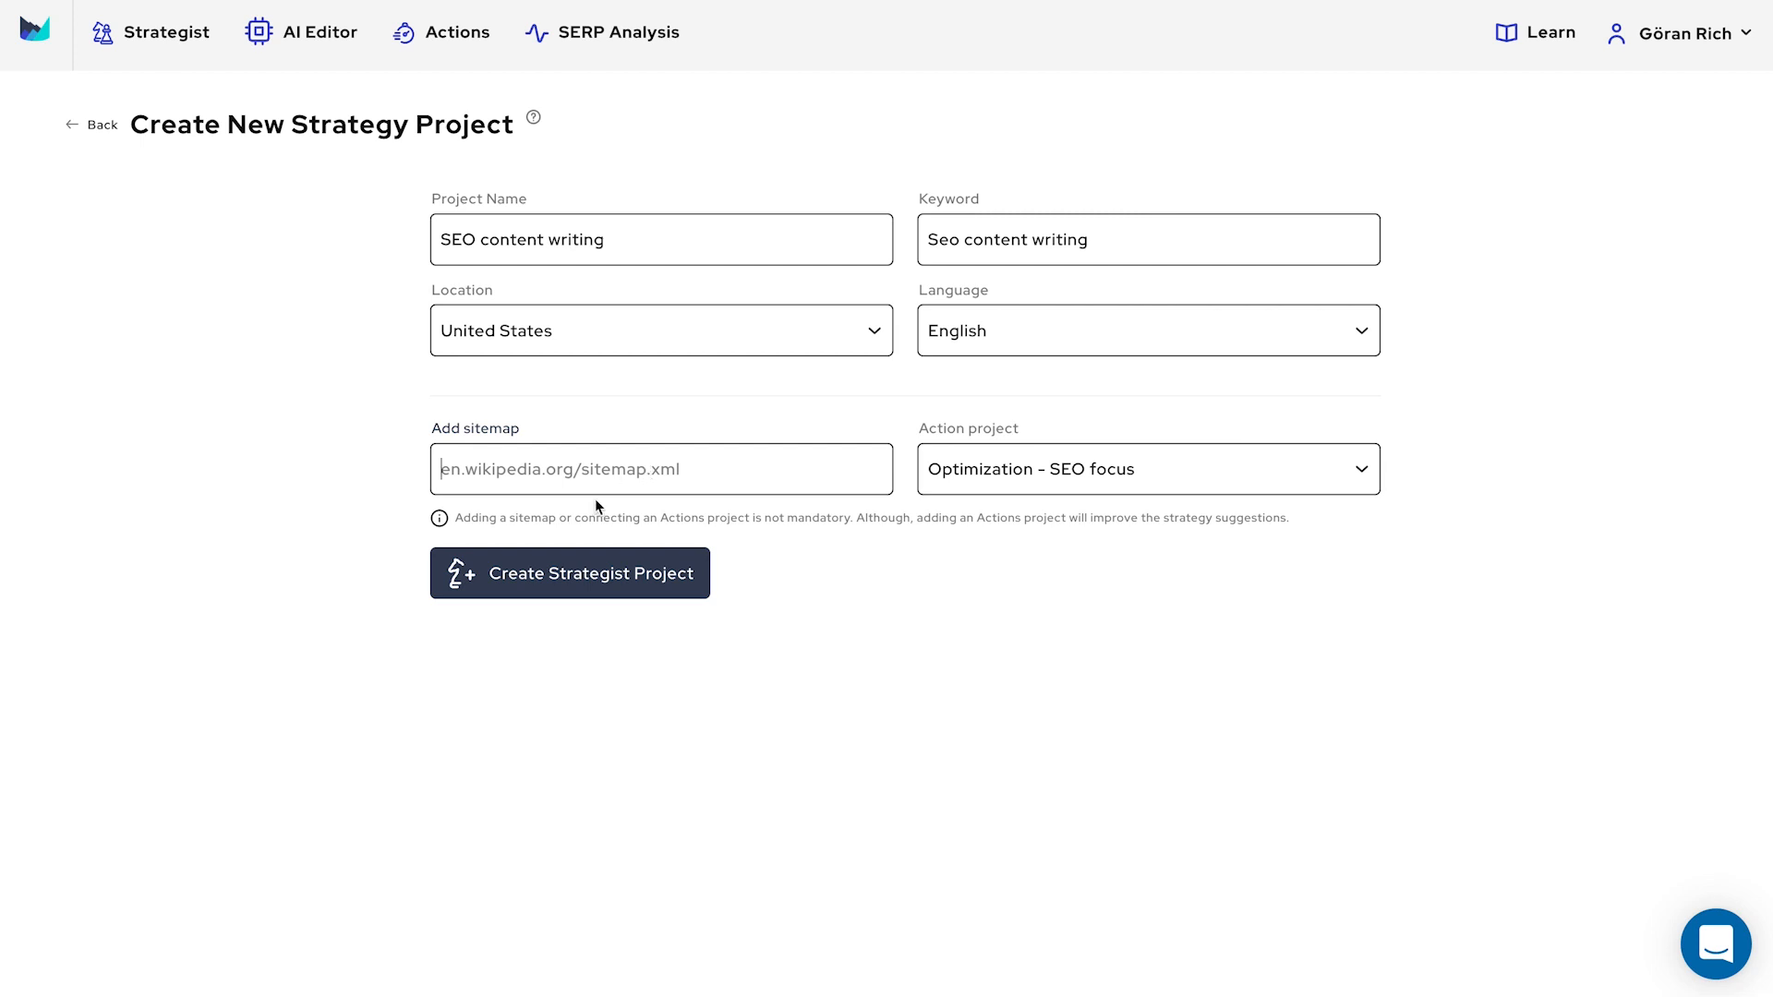
- Create the strategy project, then open 'SEO content writing' (153 subtopics) and browse its subtopics
click(570, 572)
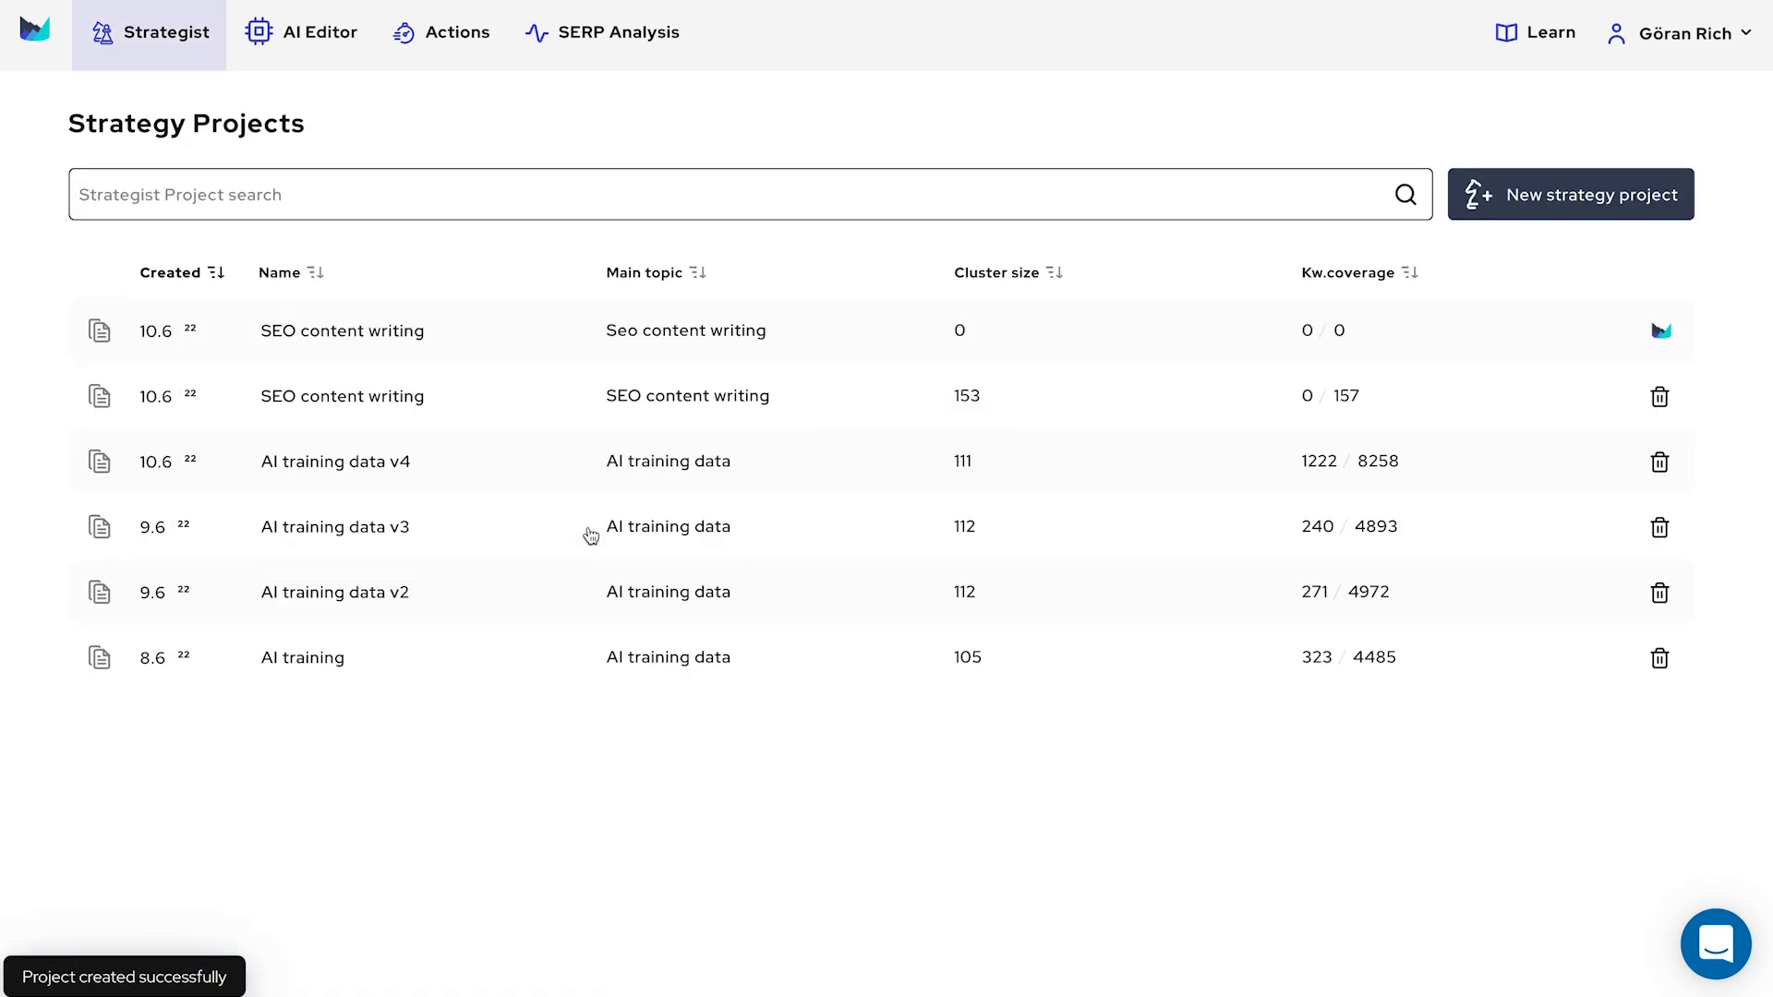
click(343, 396)
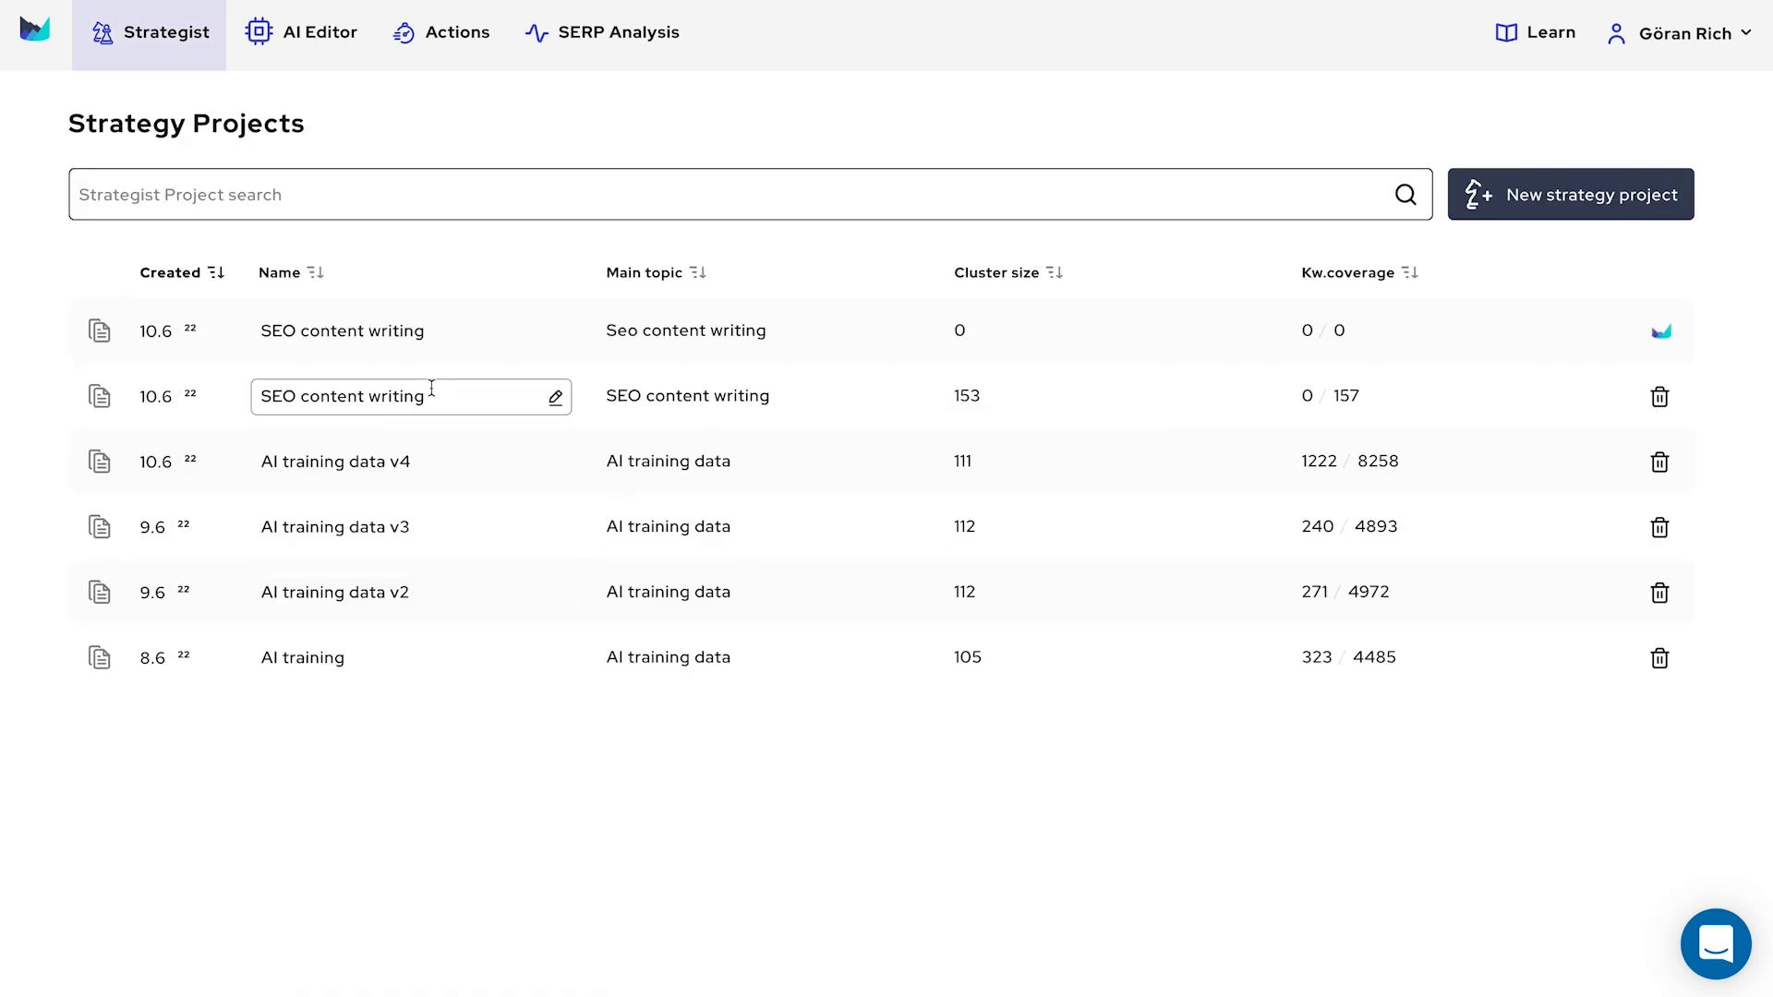
click(159, 401)
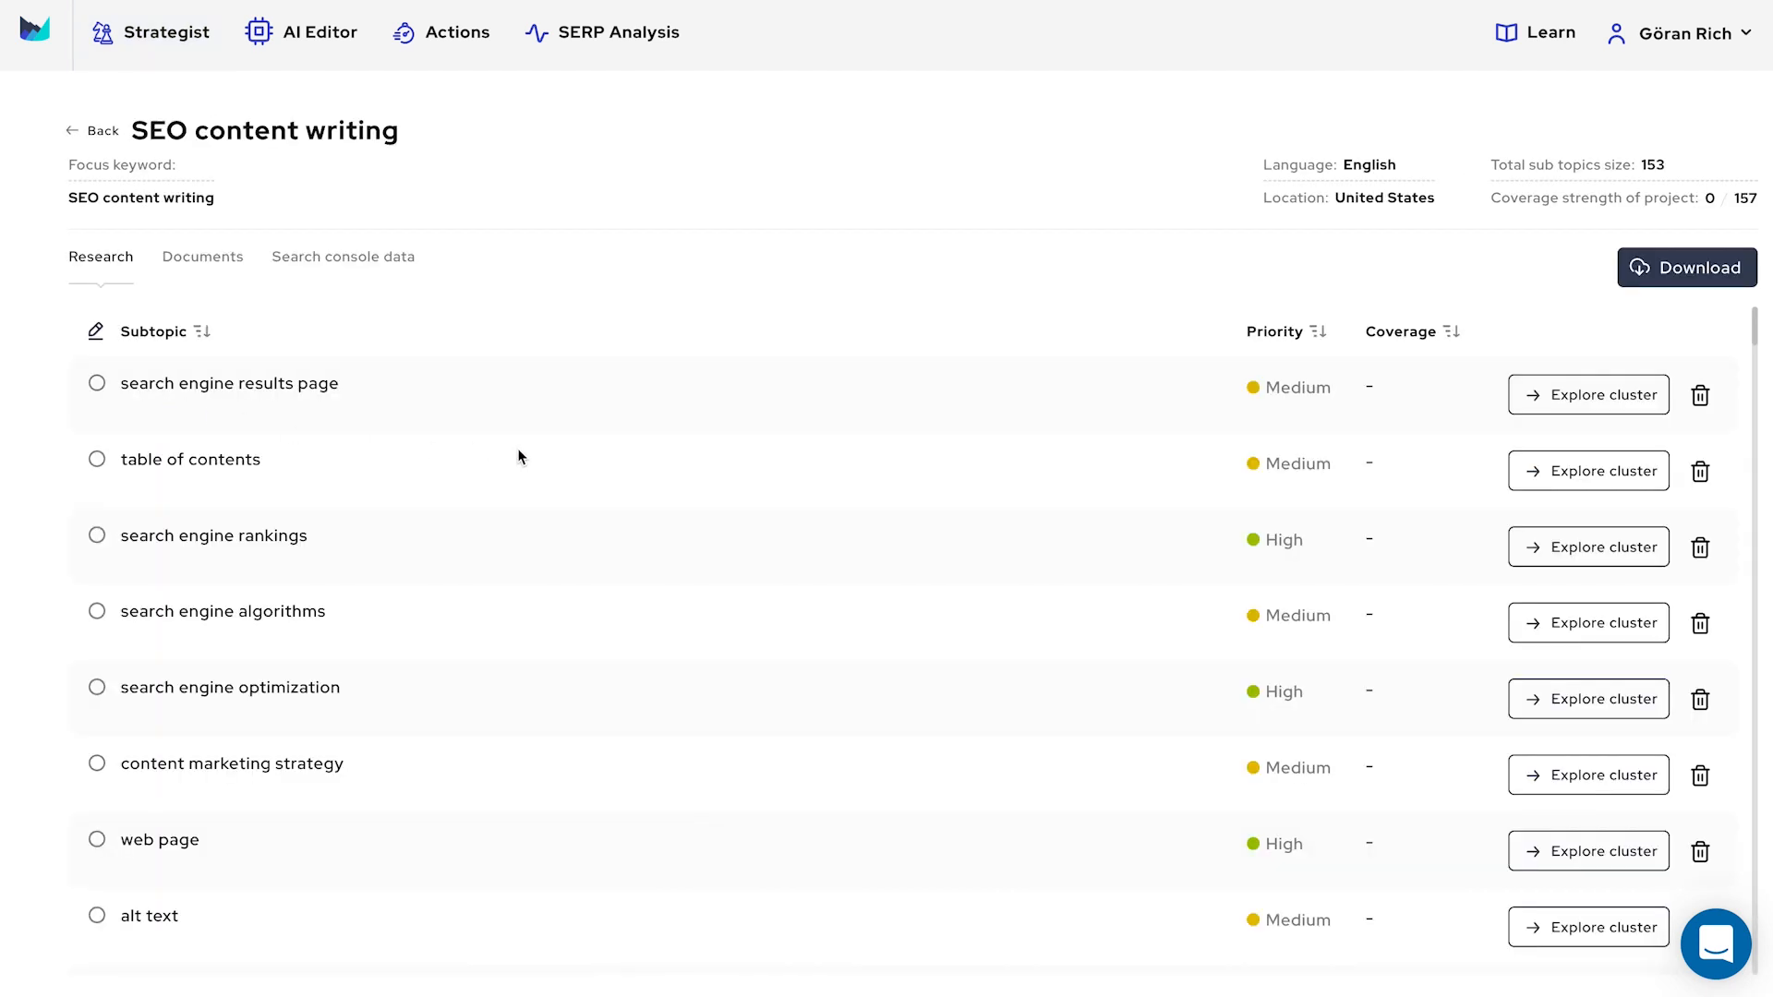
scroll(down, 3)
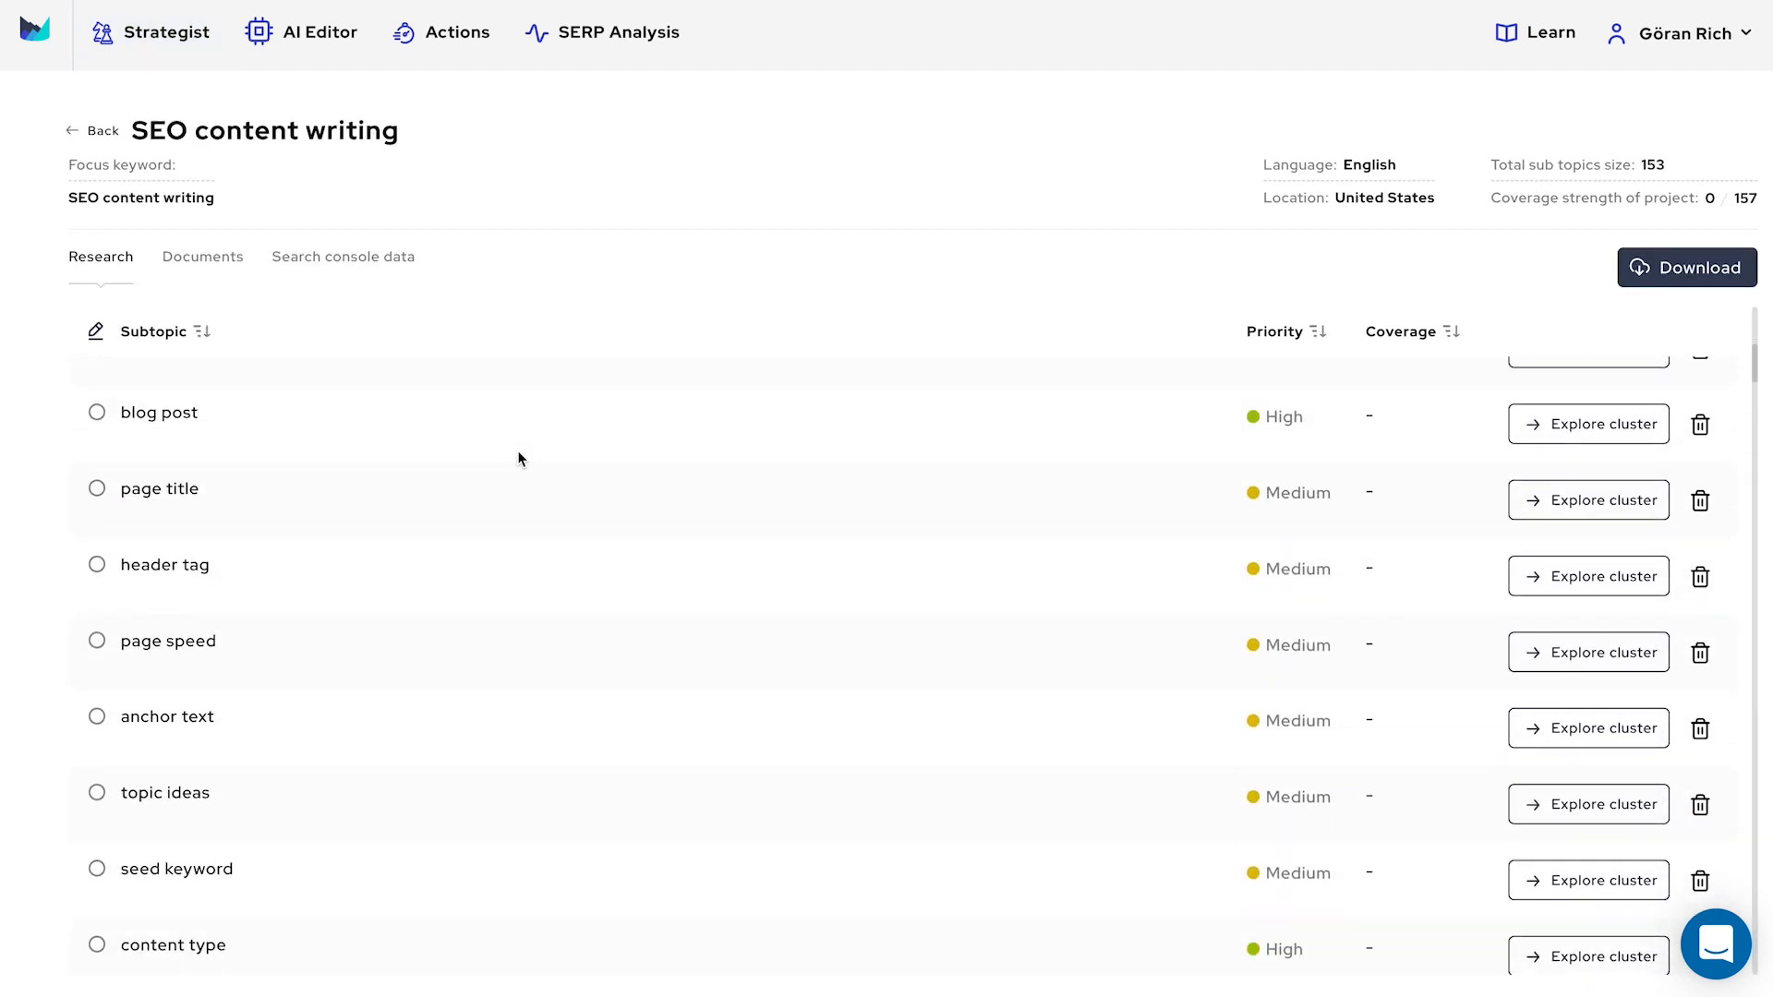
scroll(down, 3)
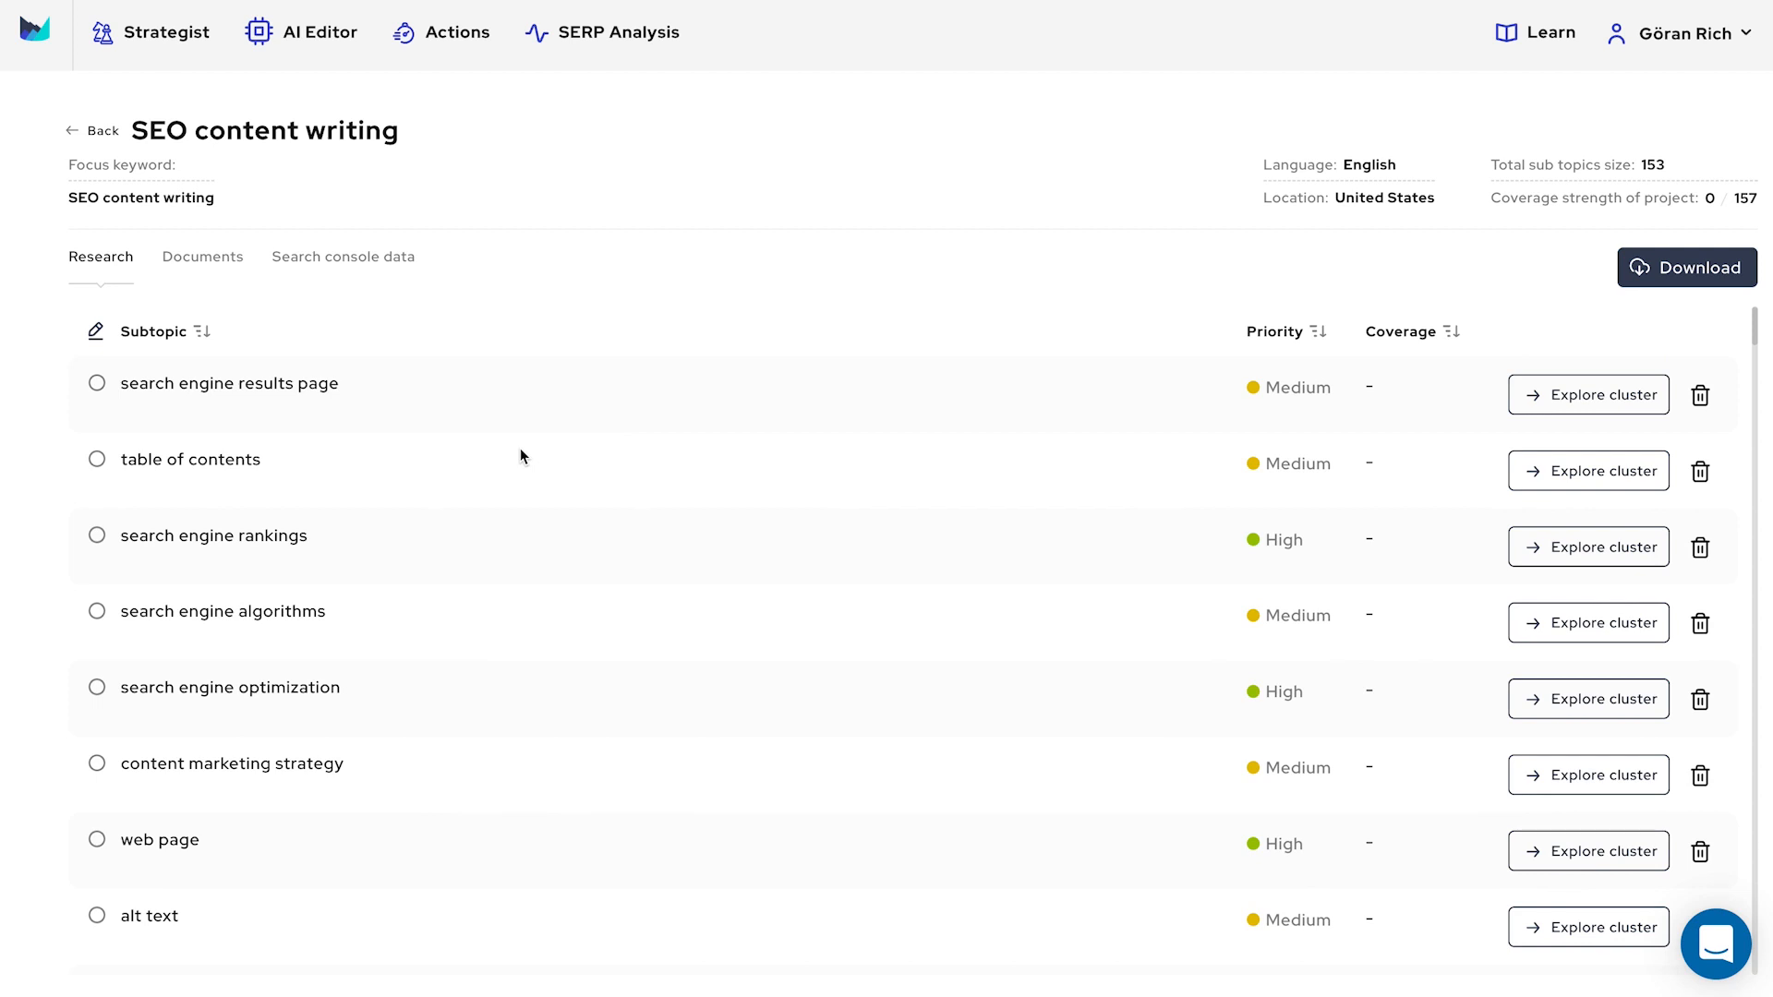
- Explore the cluster for 'search engine results page', then bulk-explore clusters for every subtopic
click(1588, 395)
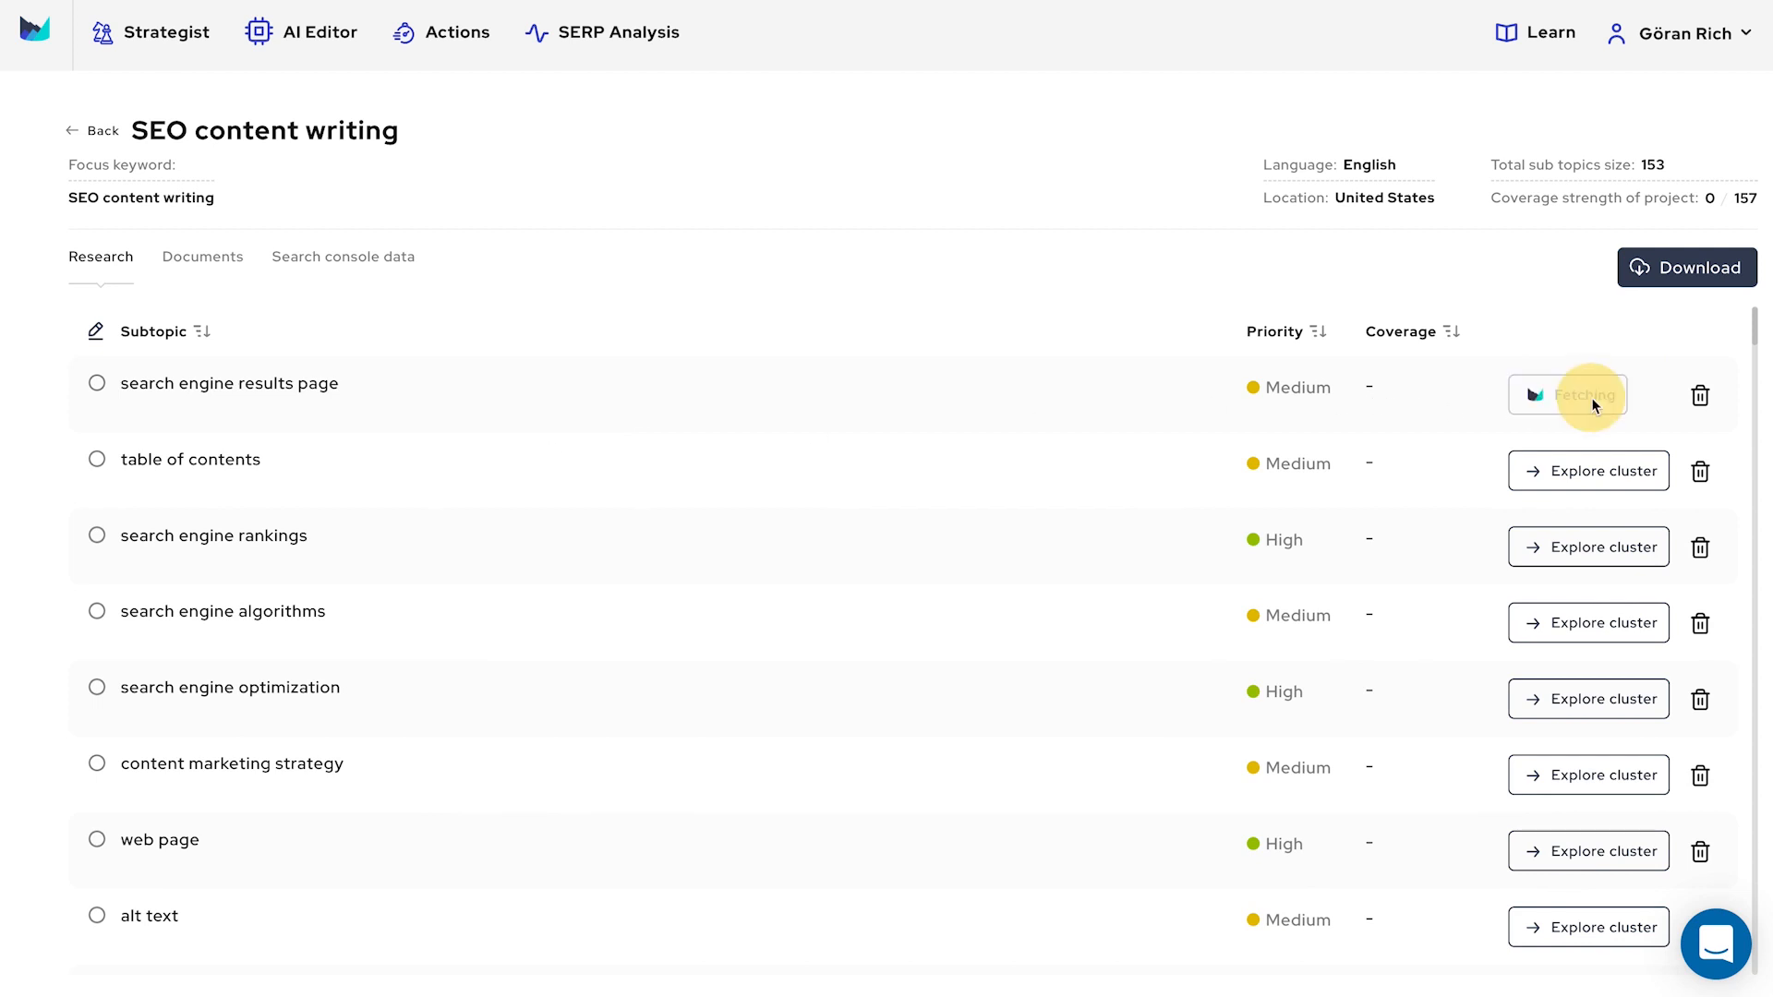
mouse_move(96, 336)
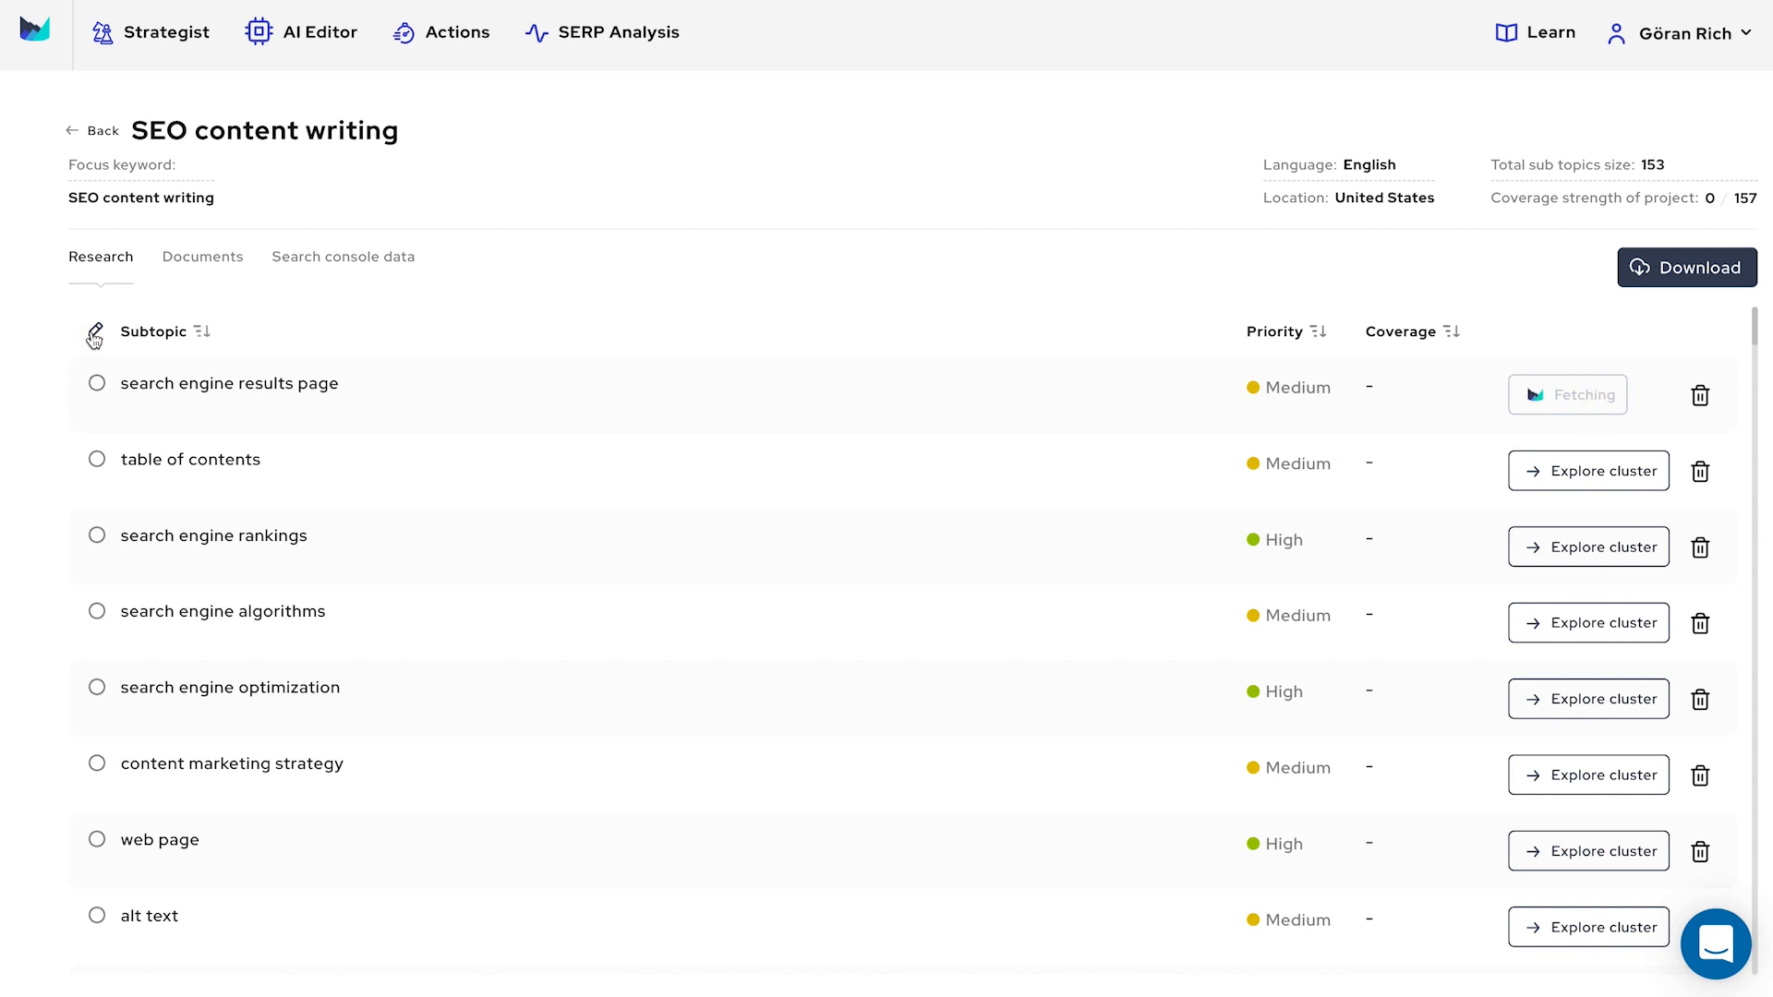
click(91, 333)
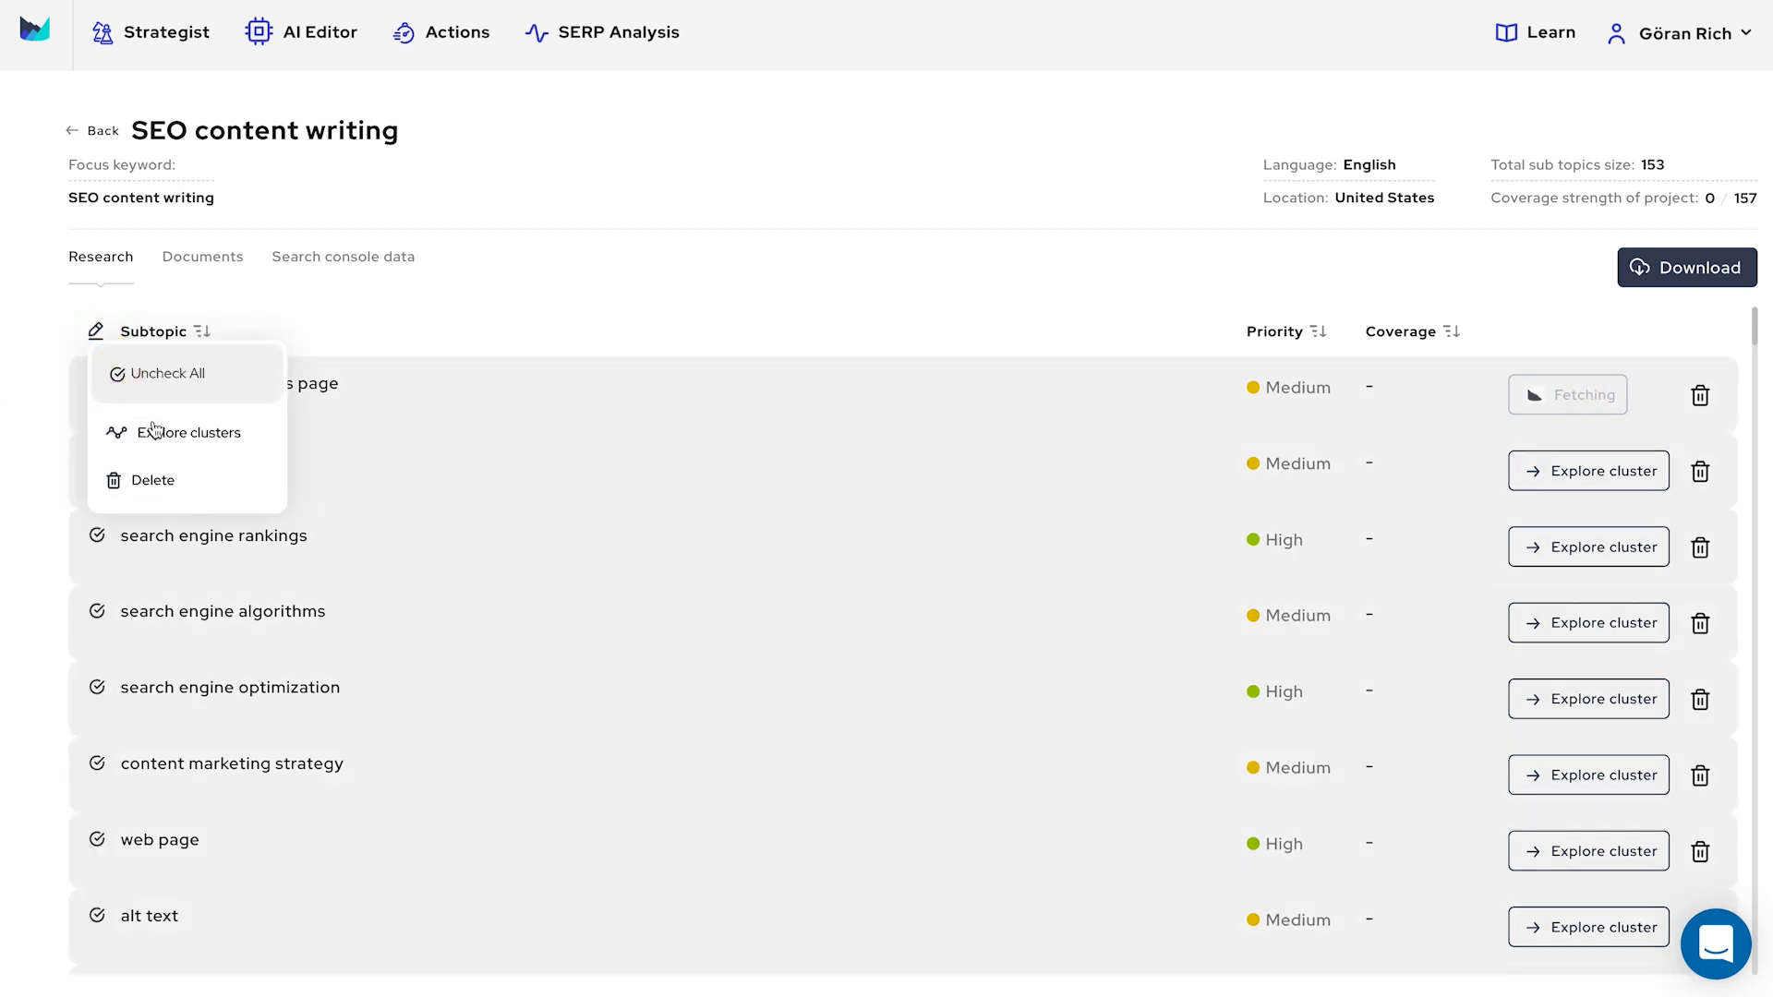
click(167, 374)
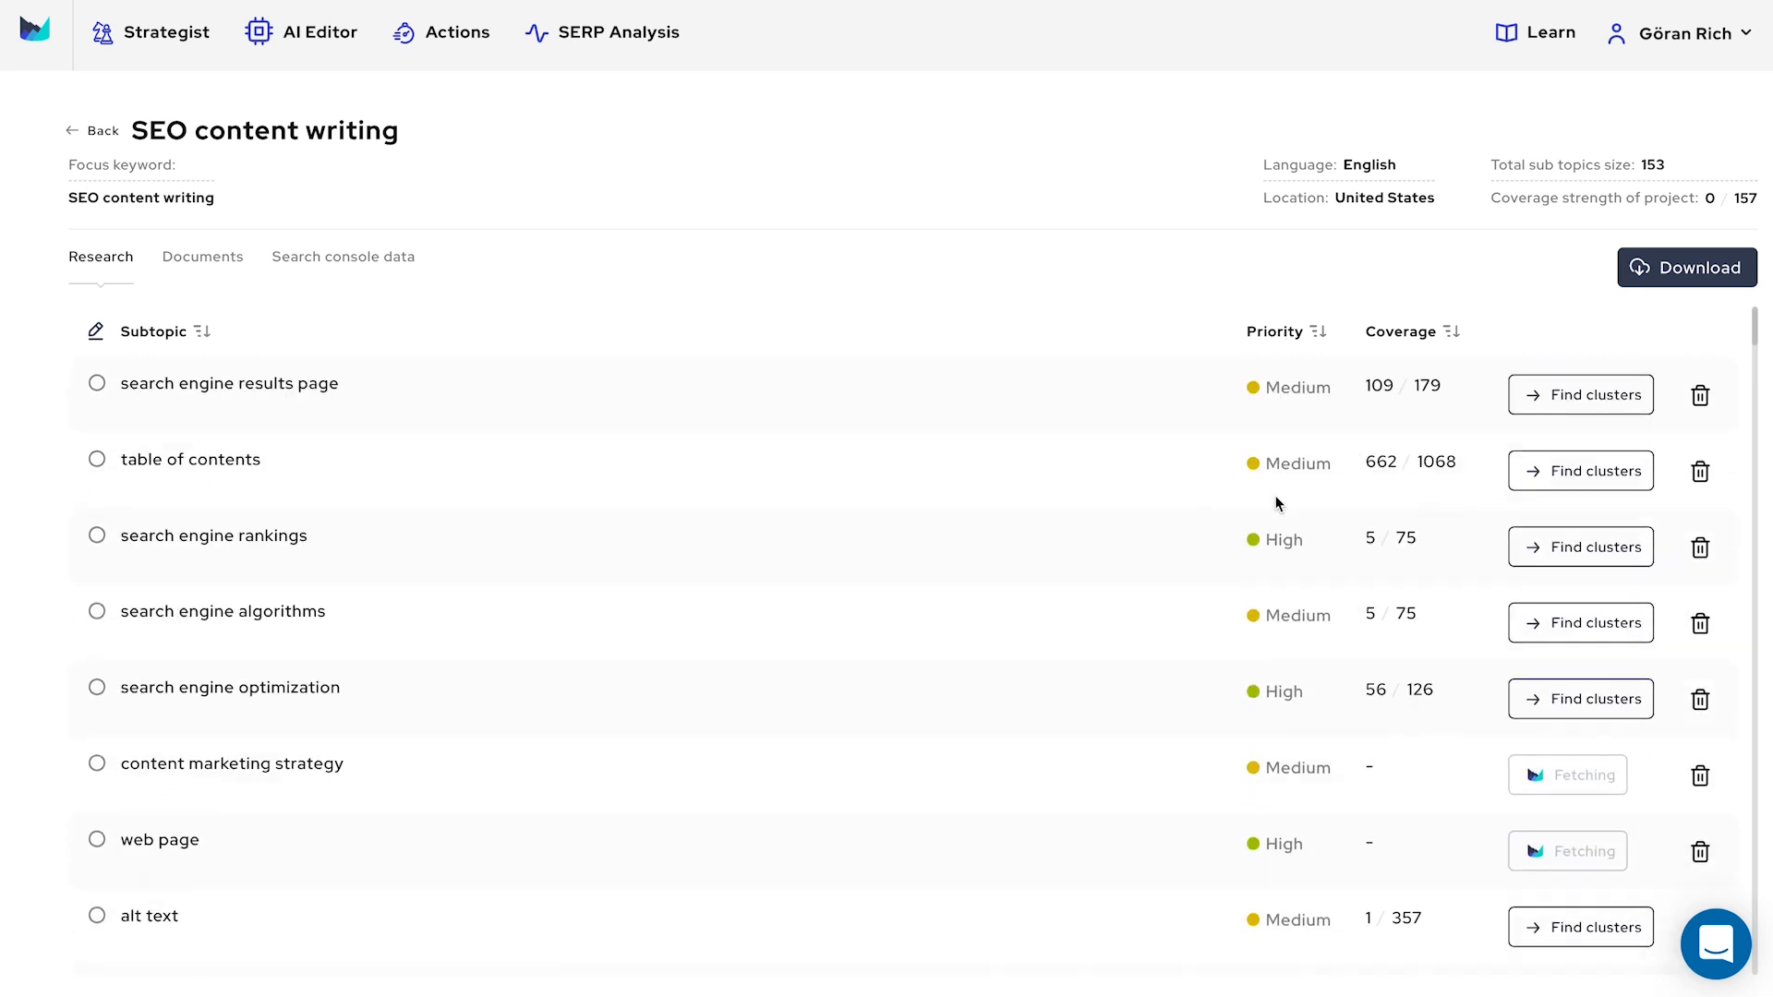
mouse_move(1415, 346)
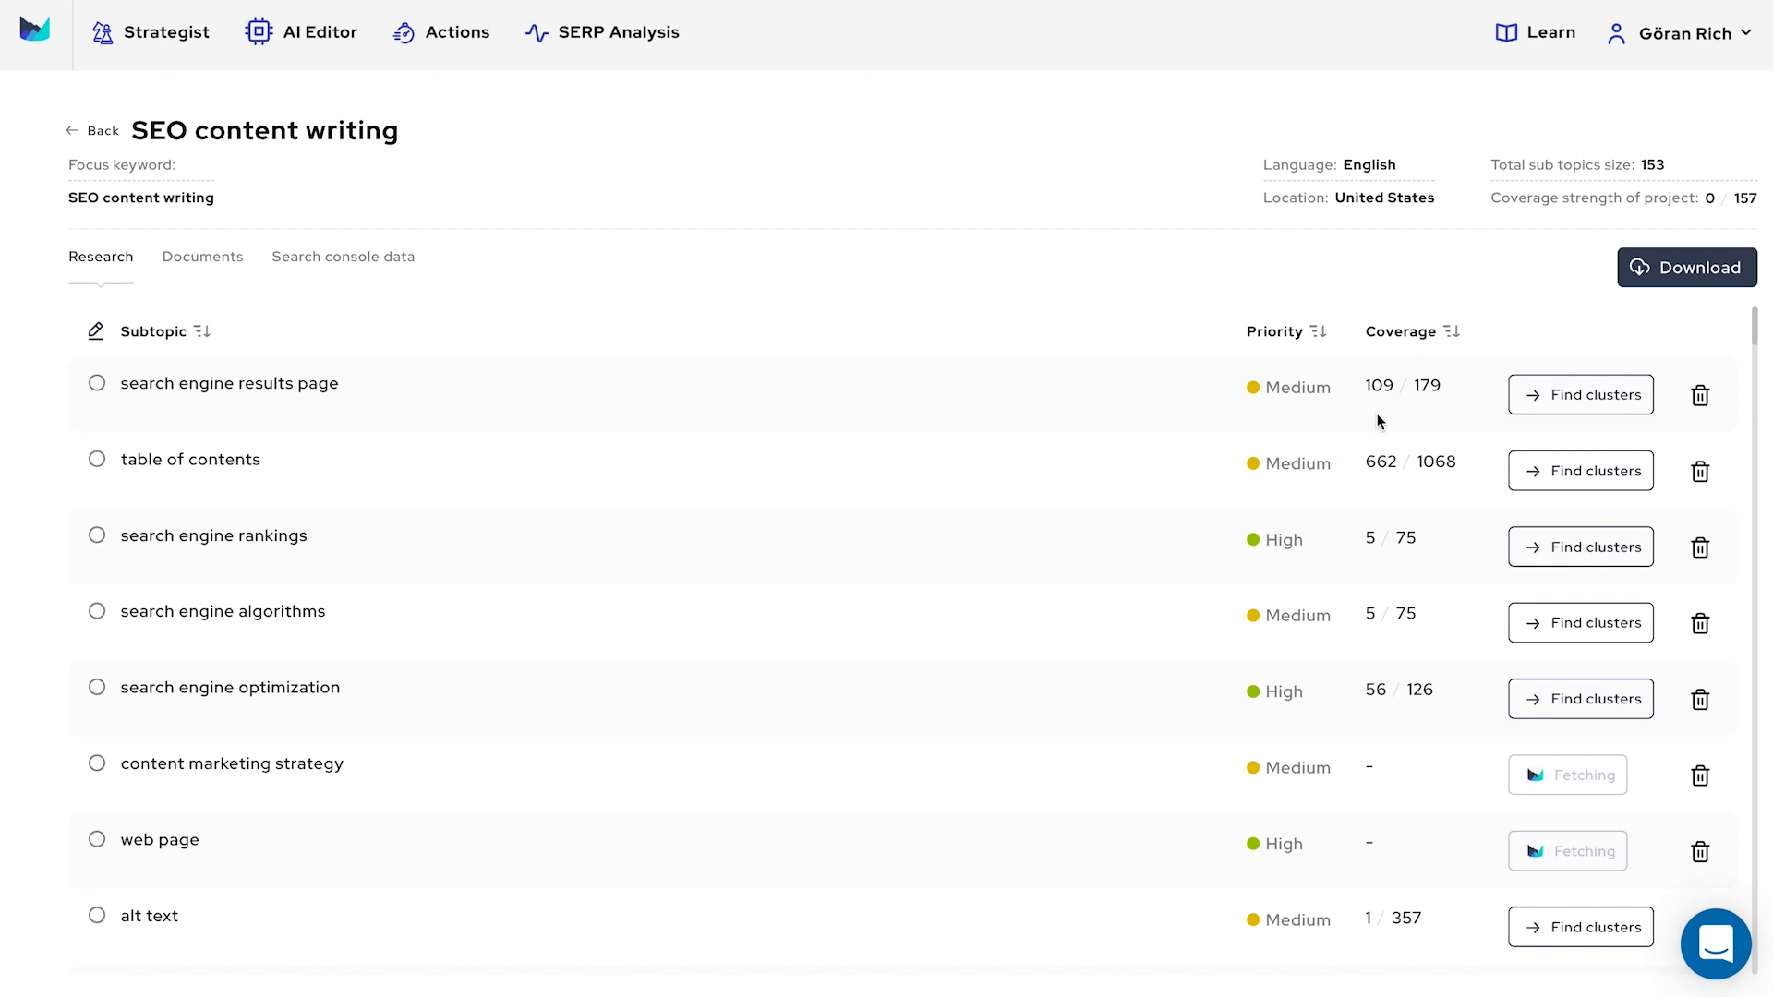
mouse_move(1360, 386)
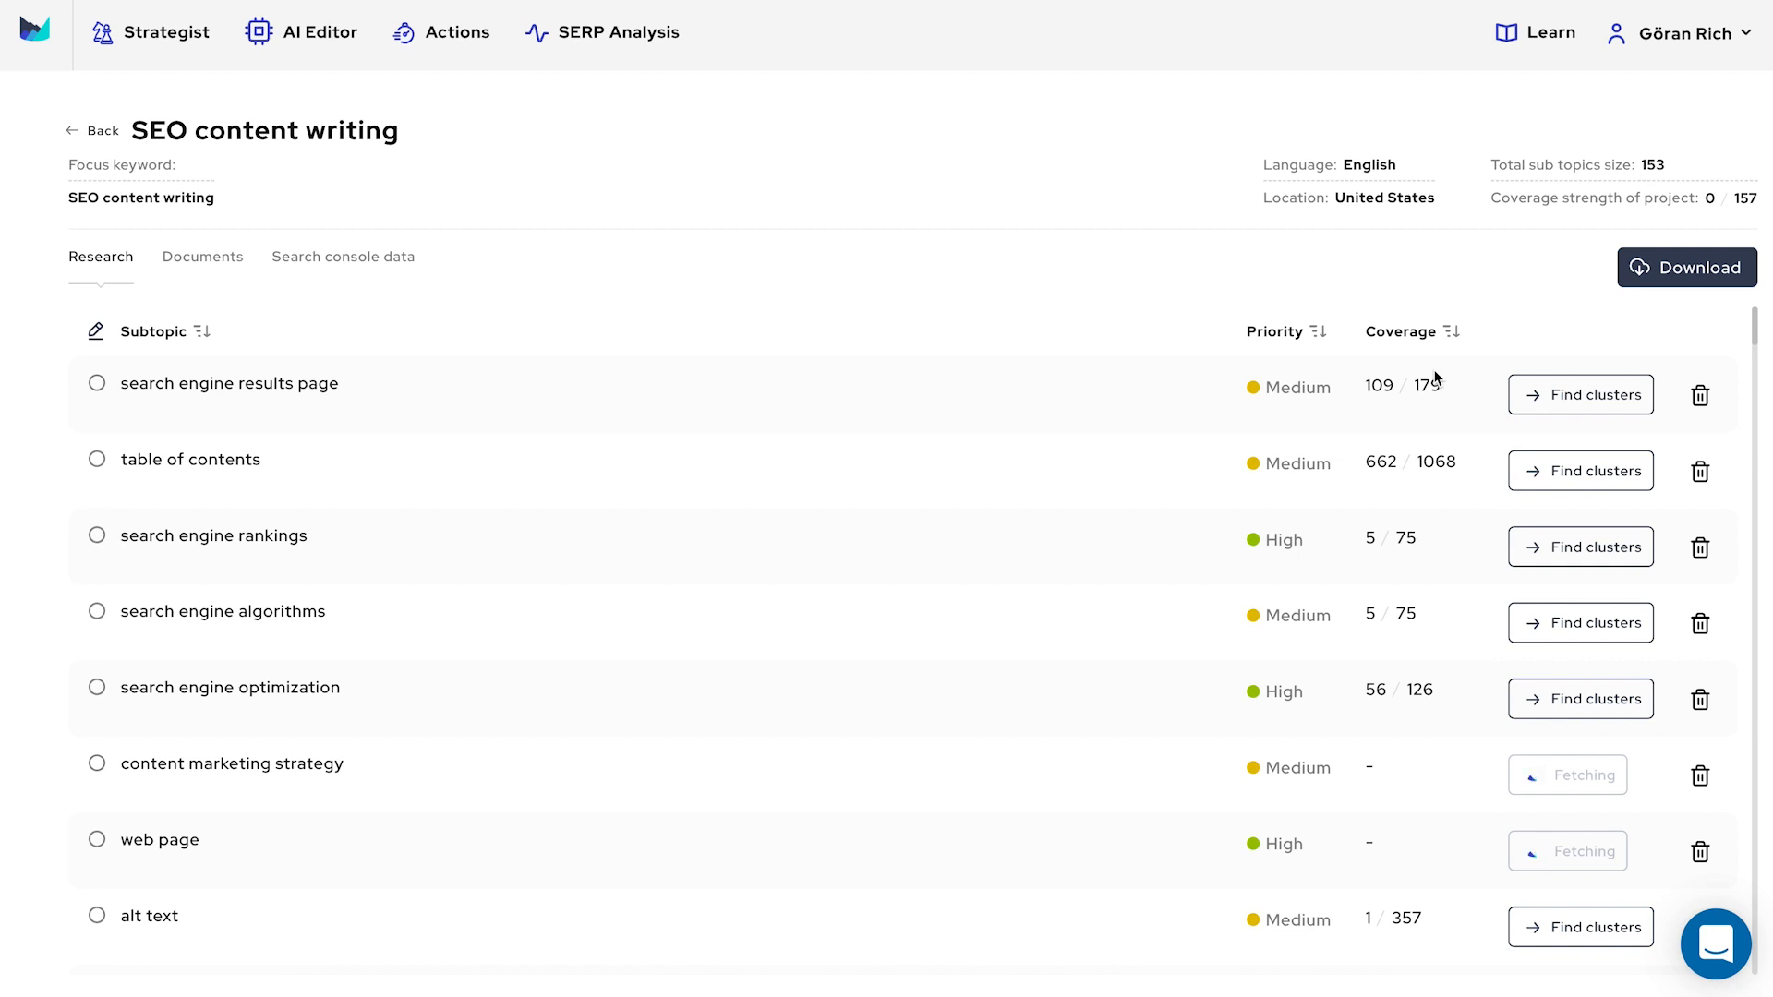
mouse_move(1580, 483)
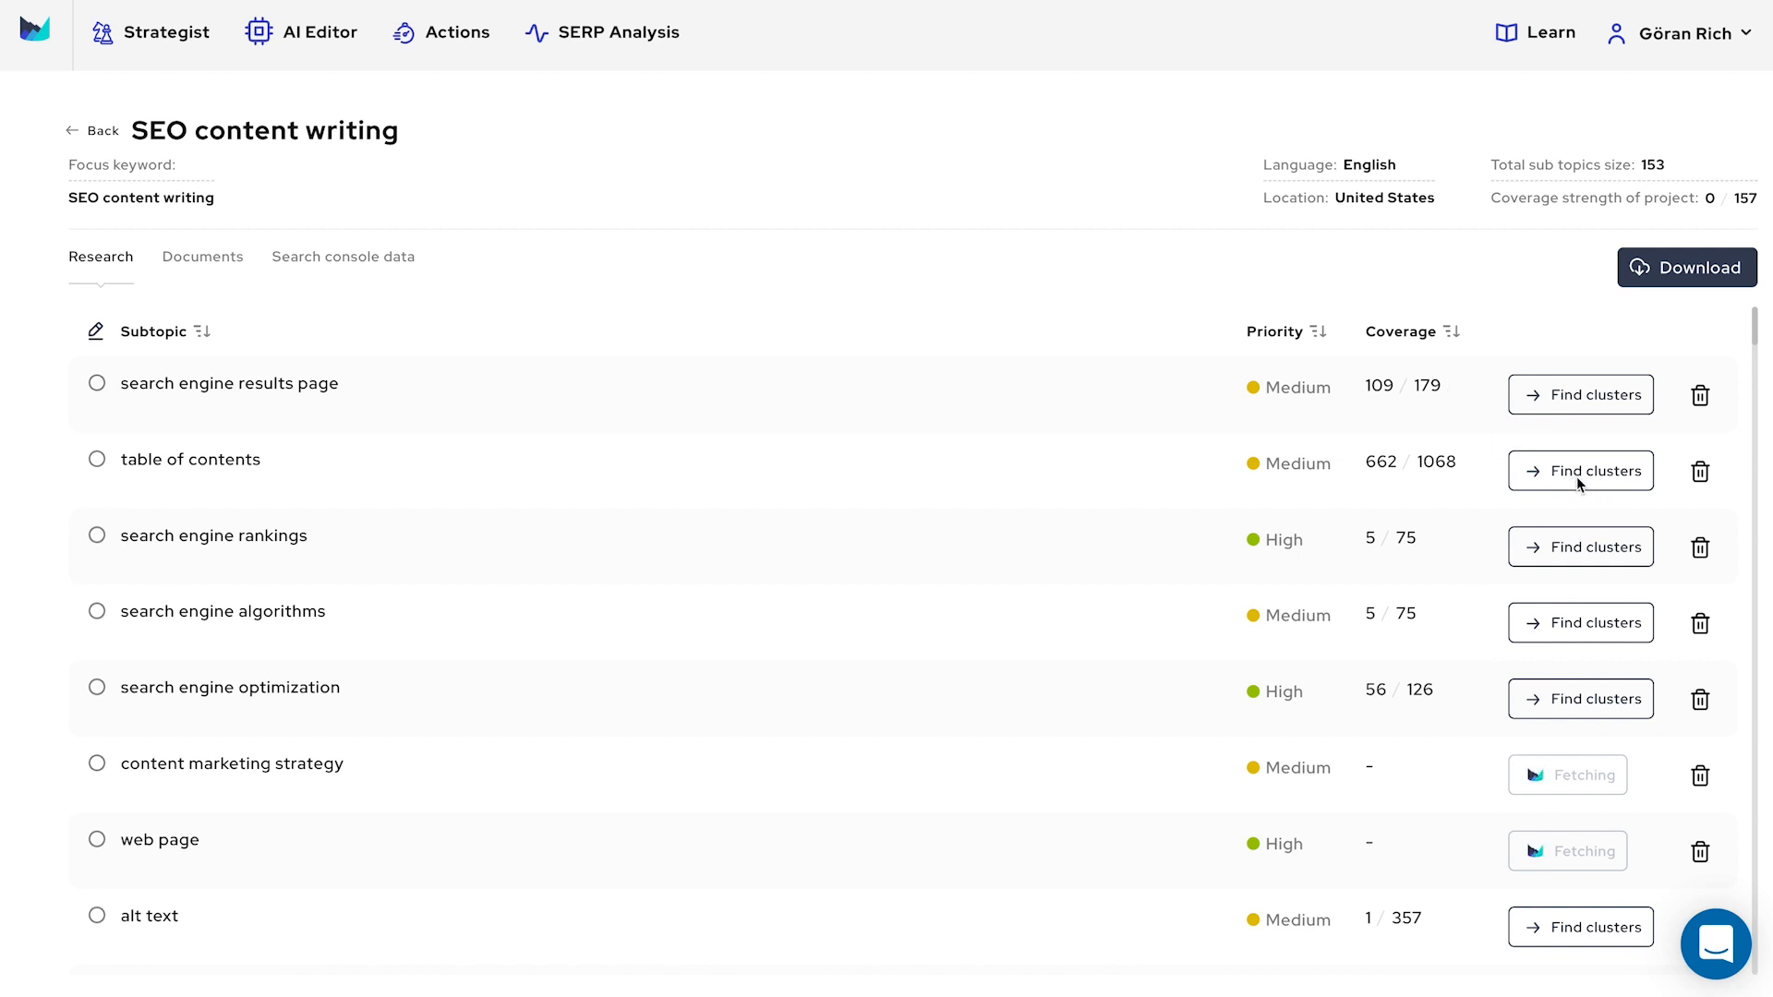
- Add 'table of contents' cluster keywords to strategy, including 'seo content writing agency' and 'ai seo content writing'
click(1581, 471)
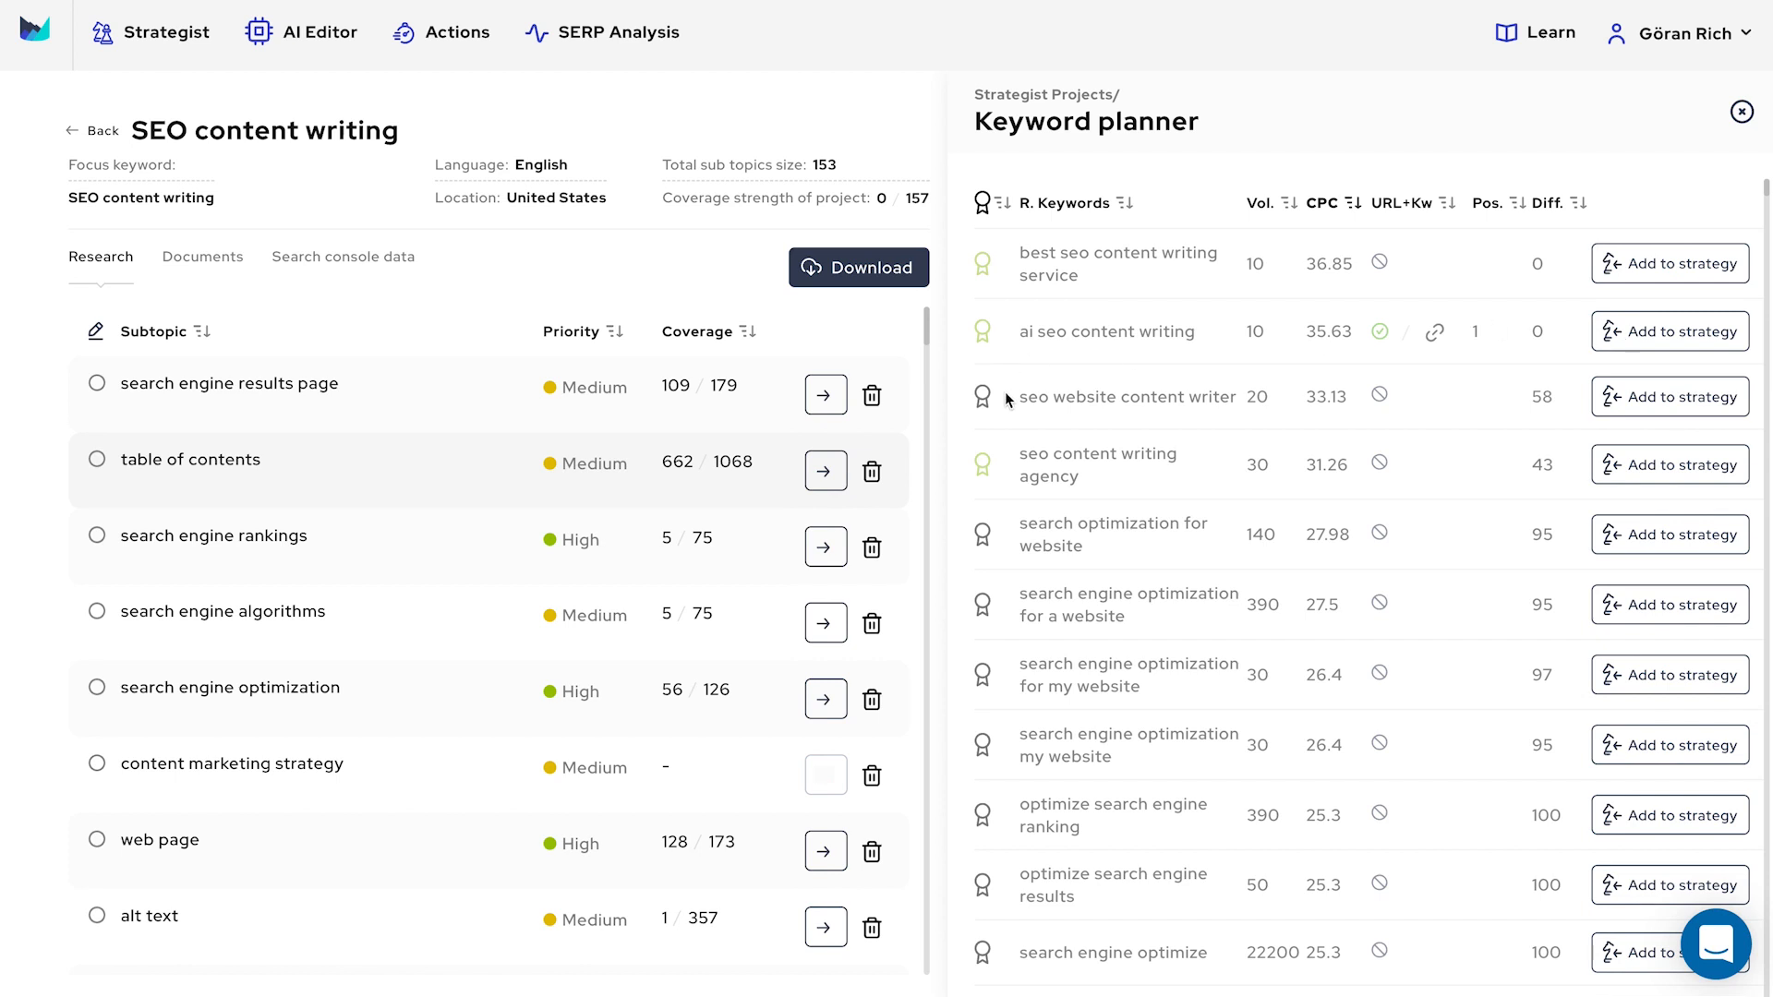
click(1669, 534)
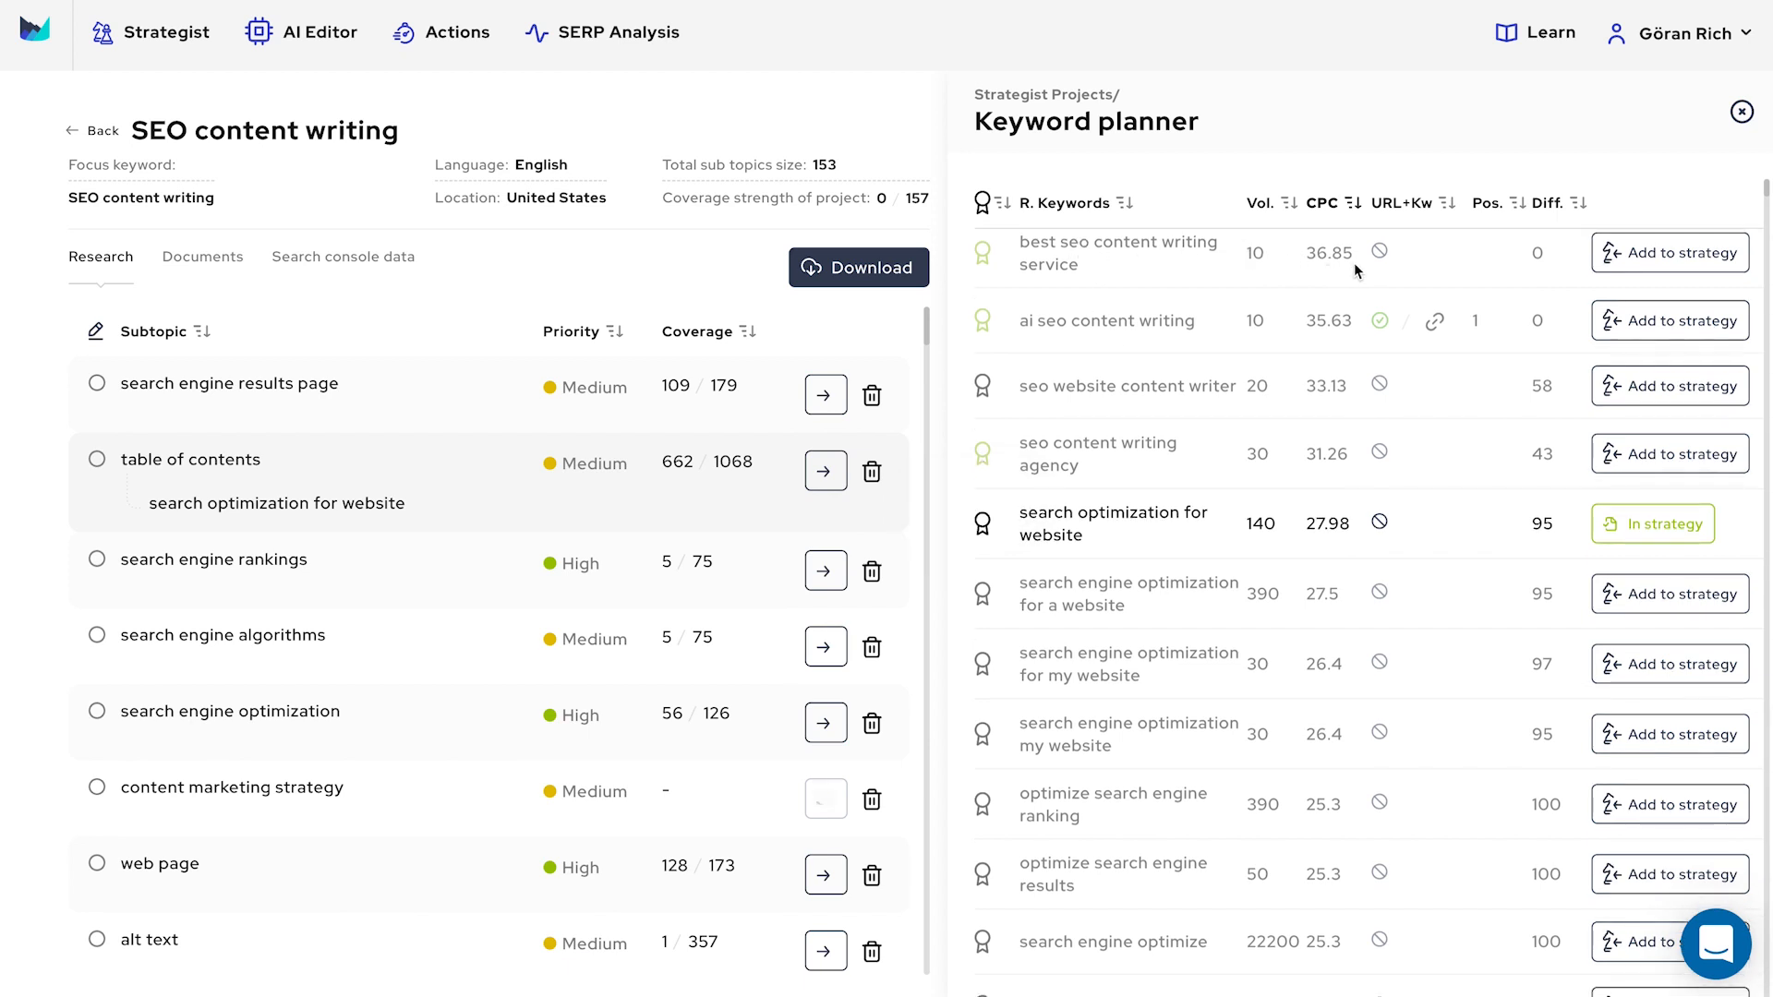
mouse_move(1436, 323)
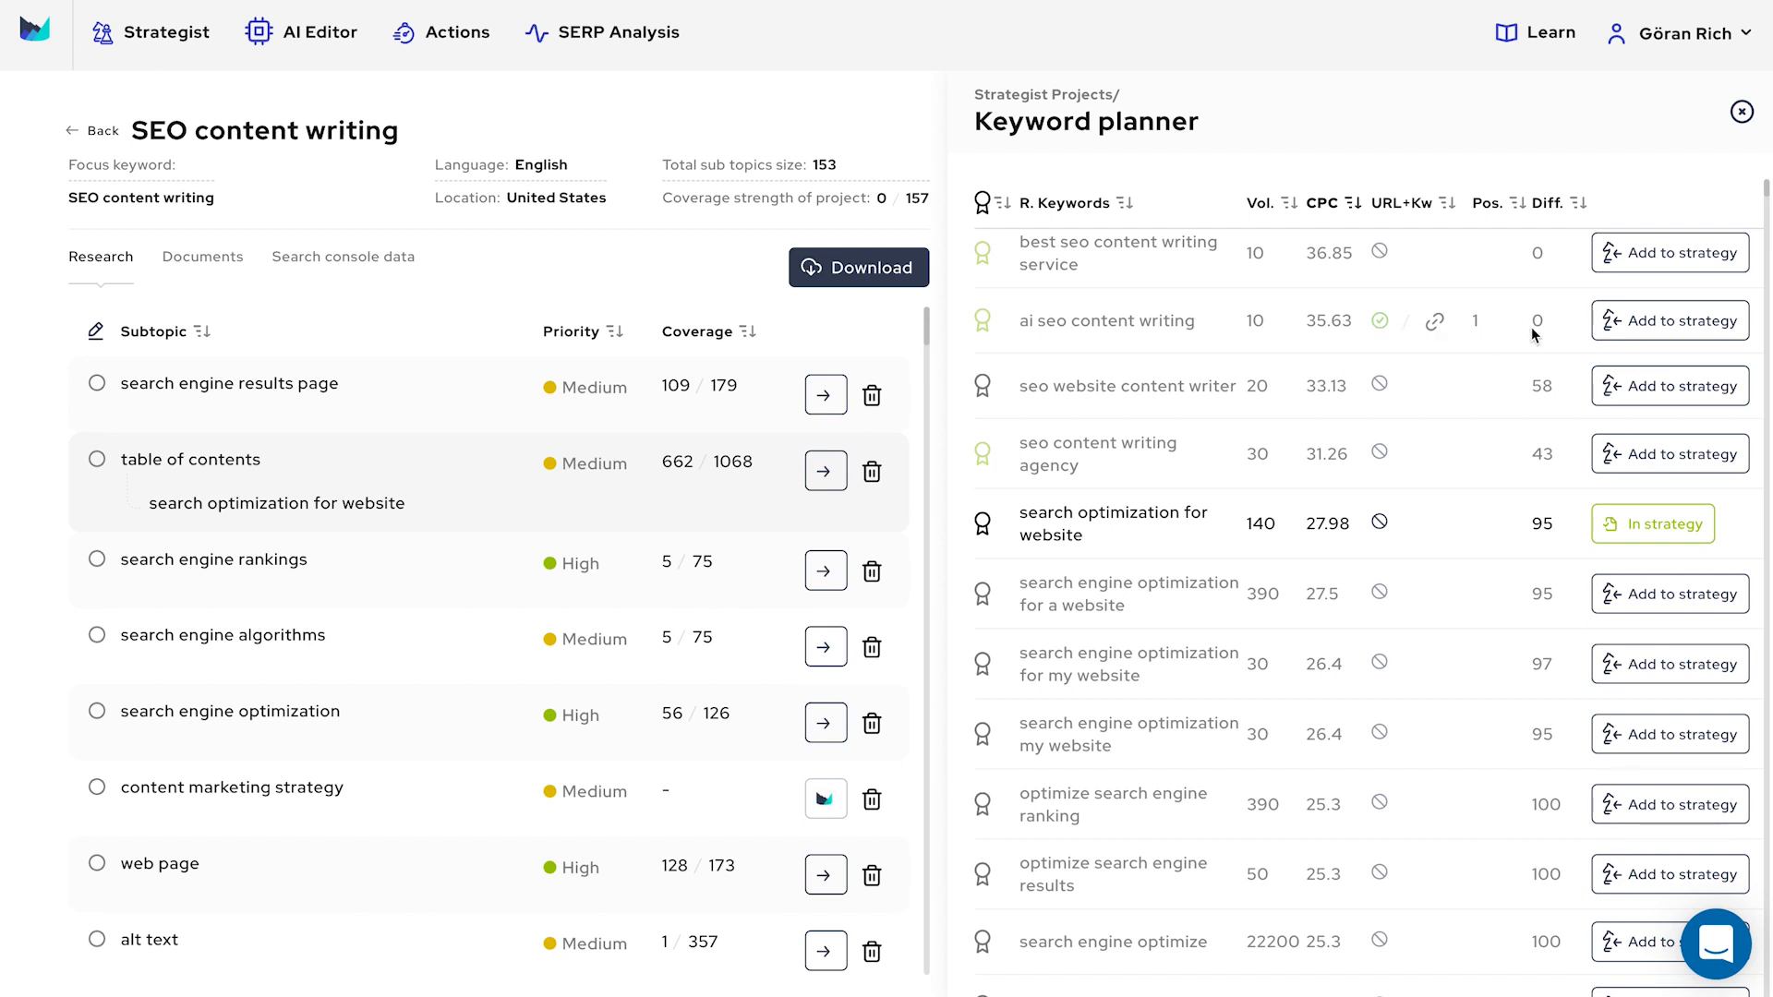
mouse_move(1512, 335)
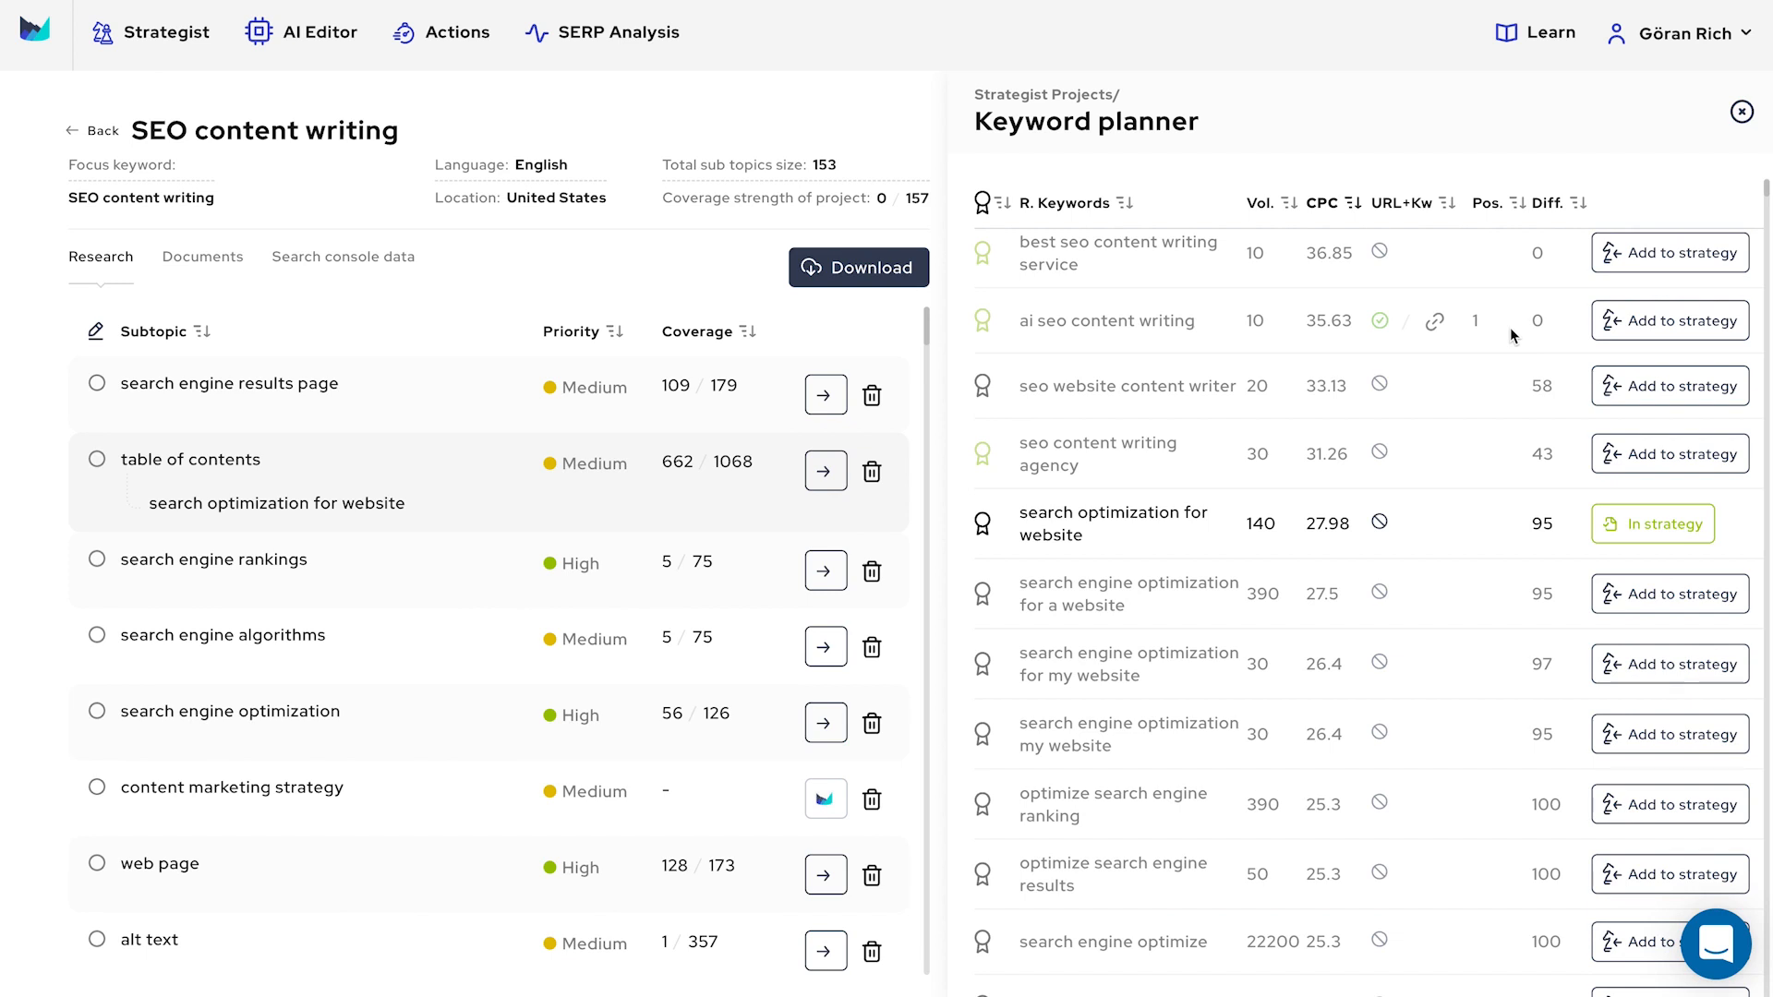
click(1670, 454)
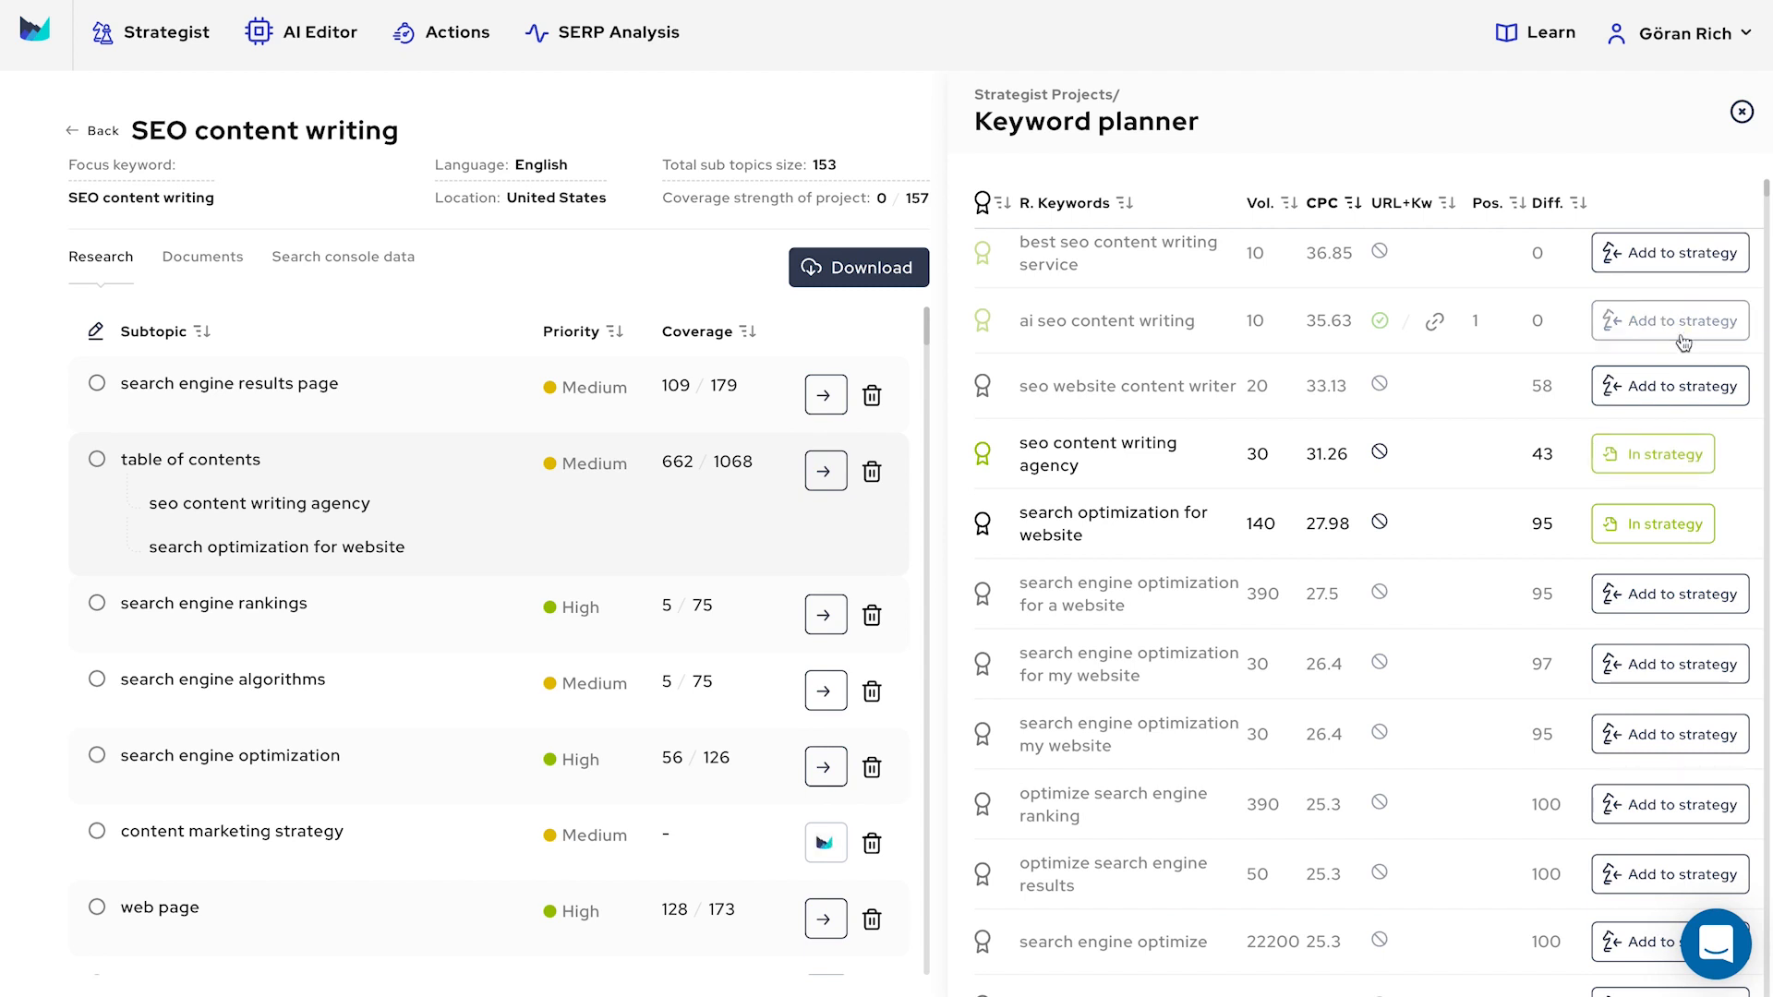
click(1669, 320)
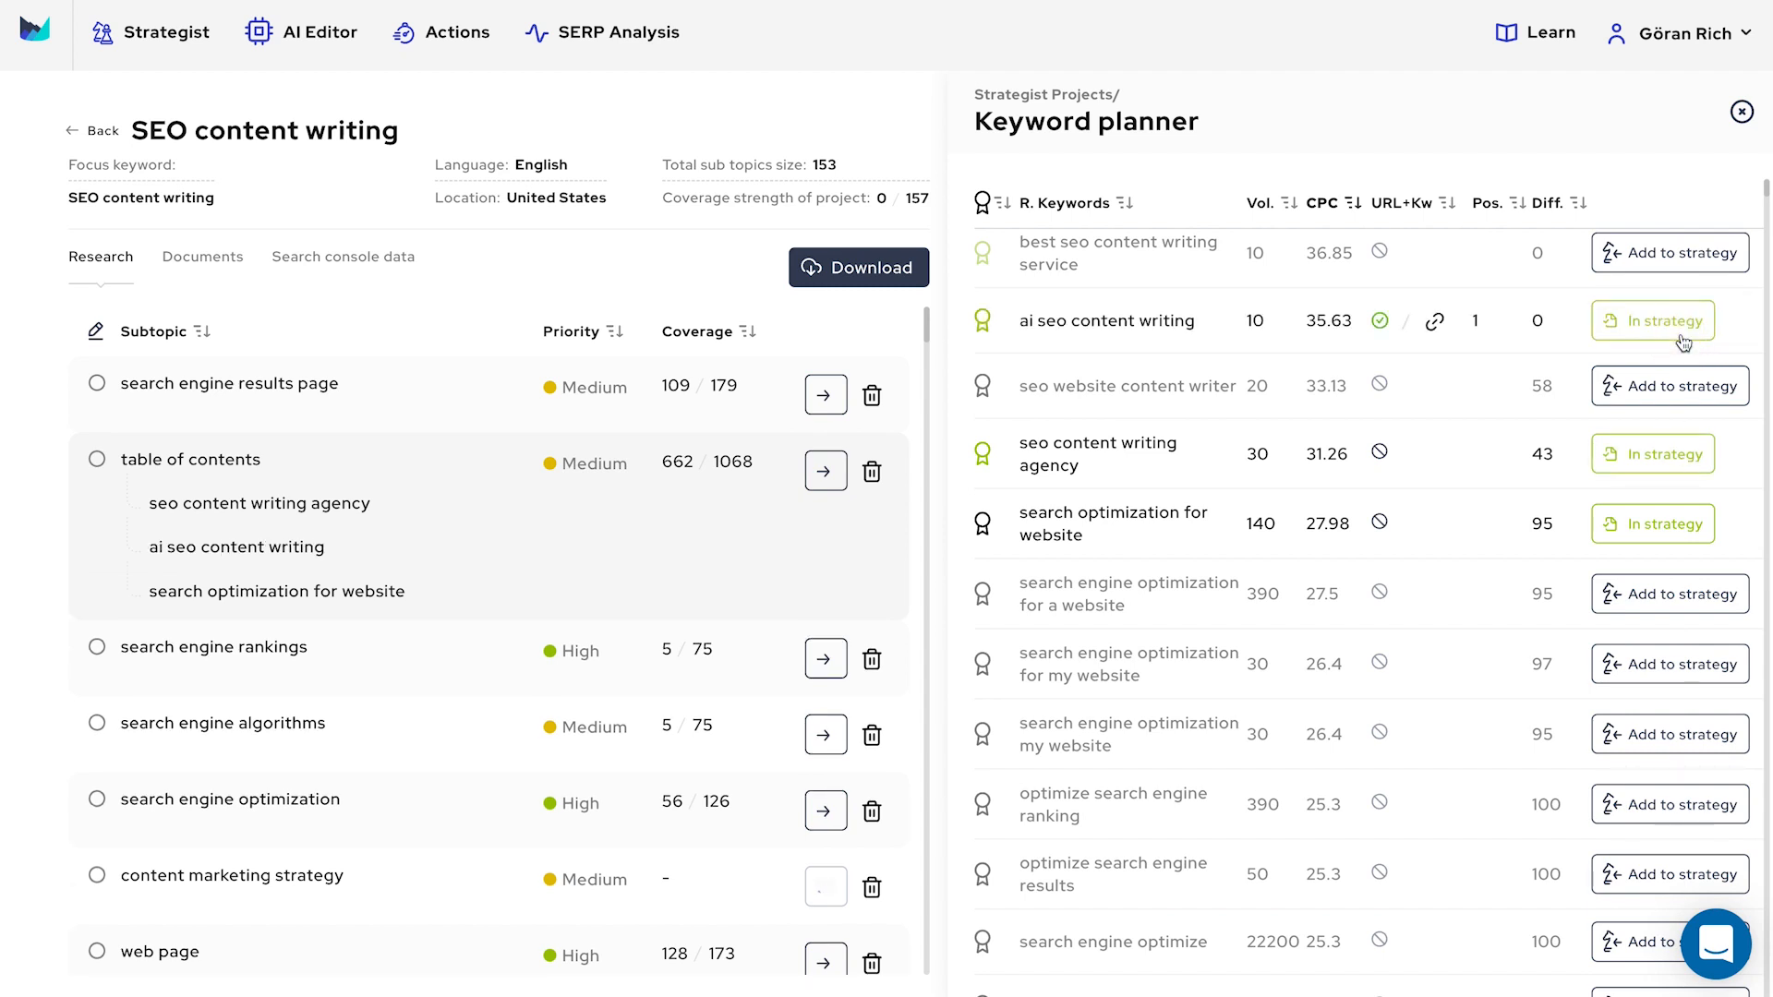
click(825, 886)
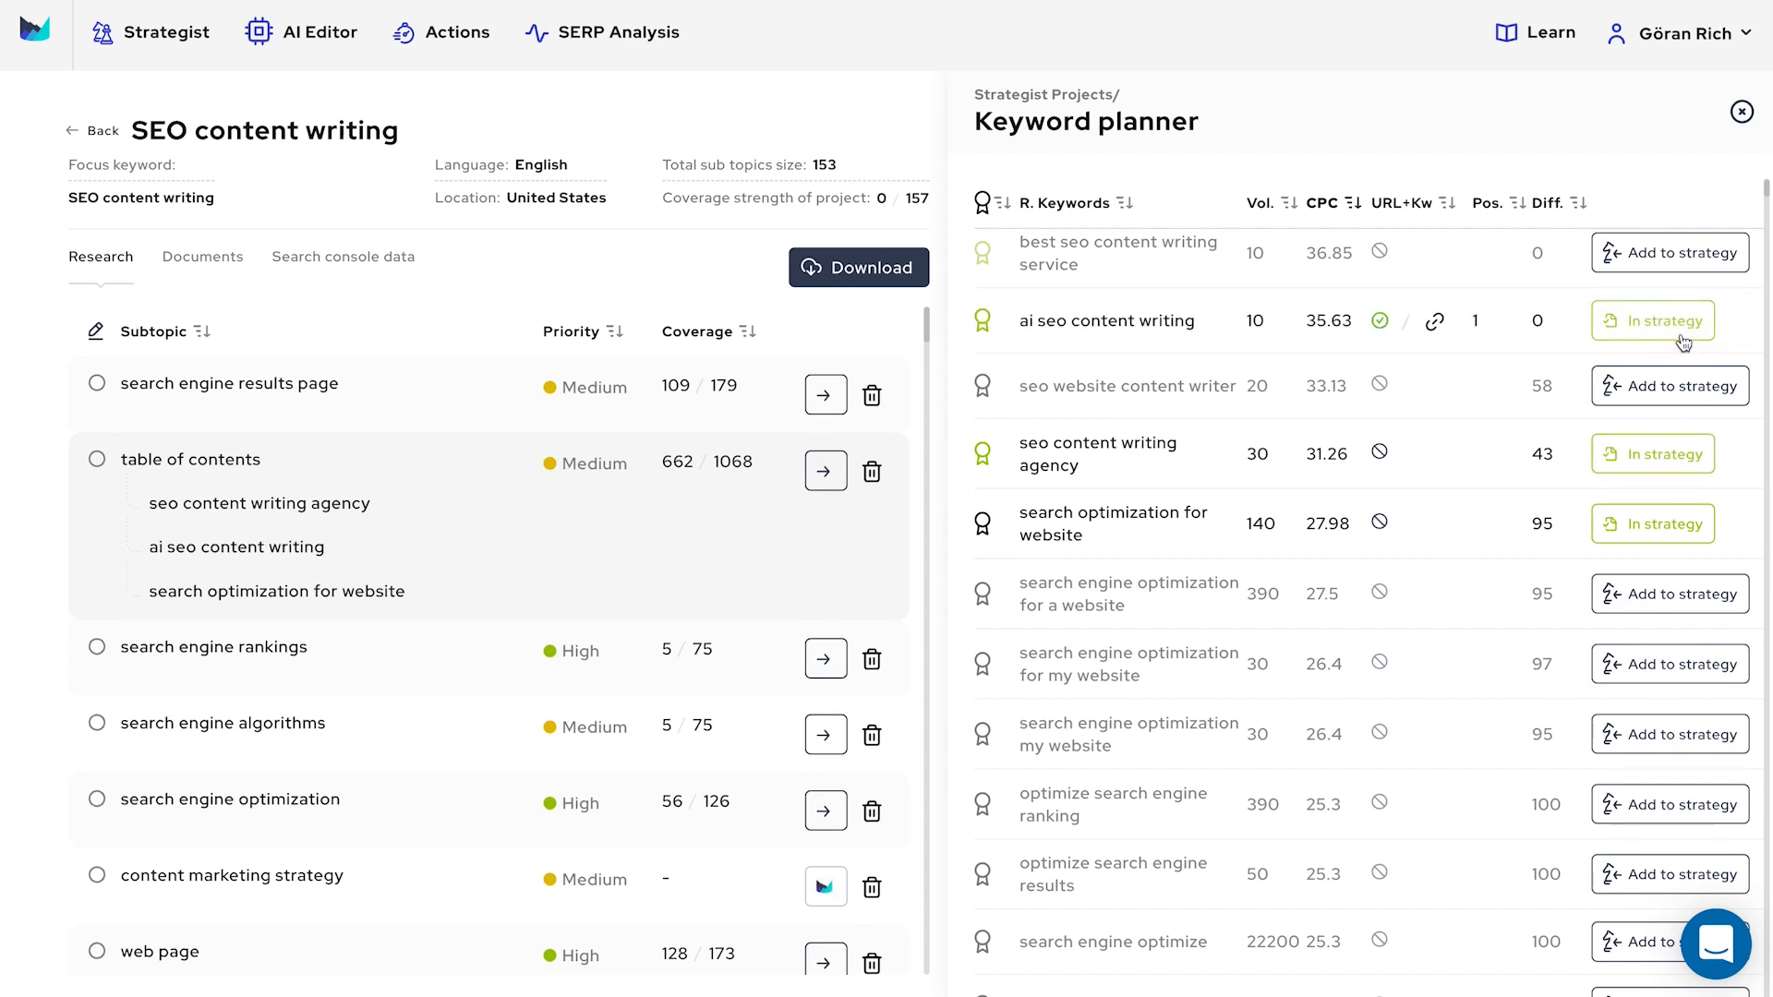
scroll(down, 3)
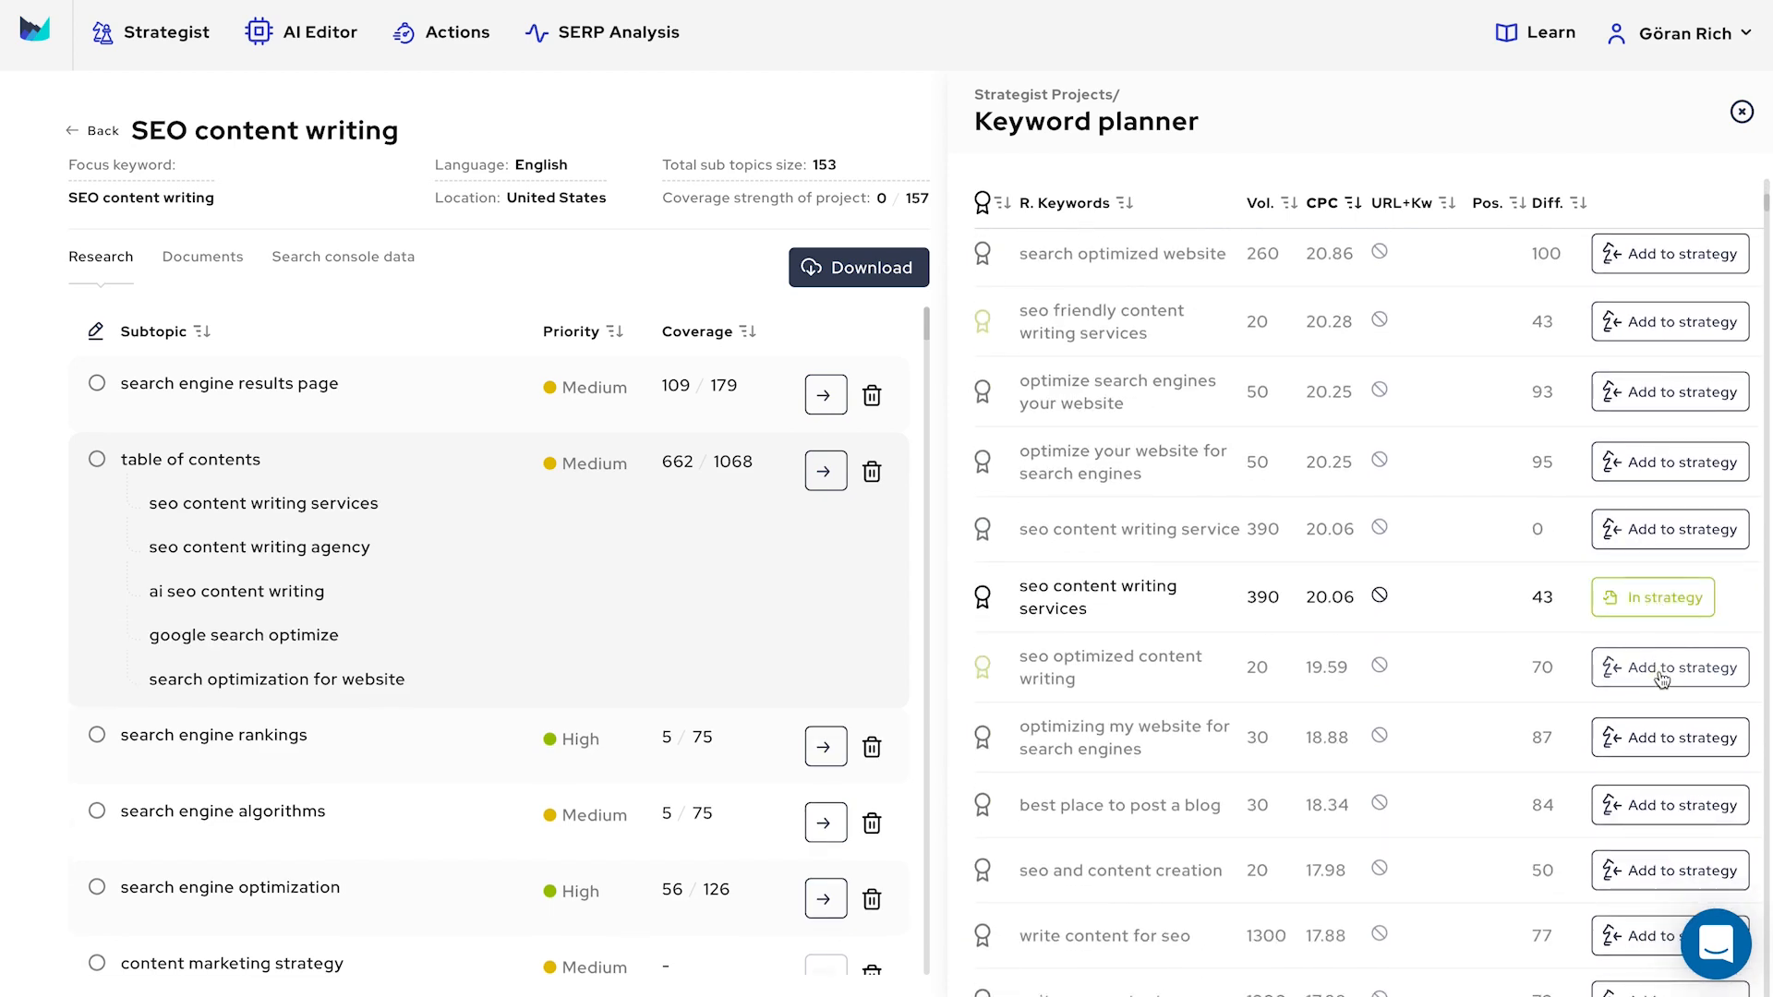
click(1669, 668)
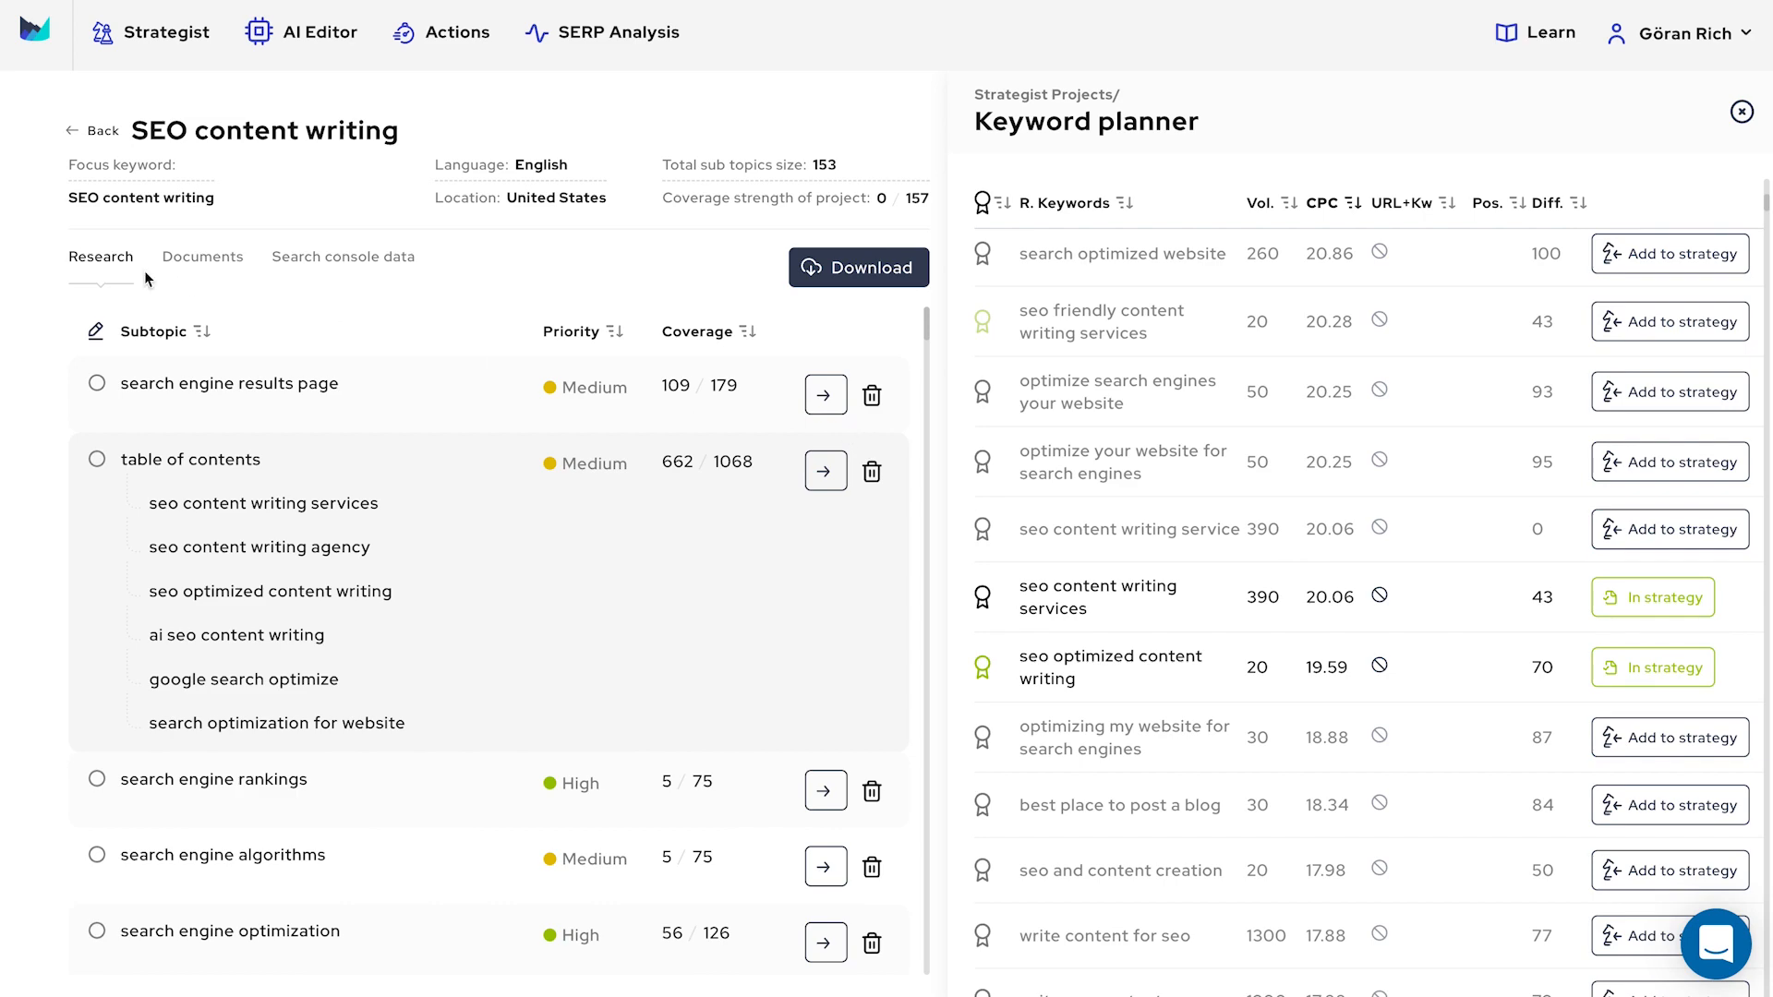
- Browse the project's Documents list of strategy keywords like 'seo optimized content writing'
click(202, 257)
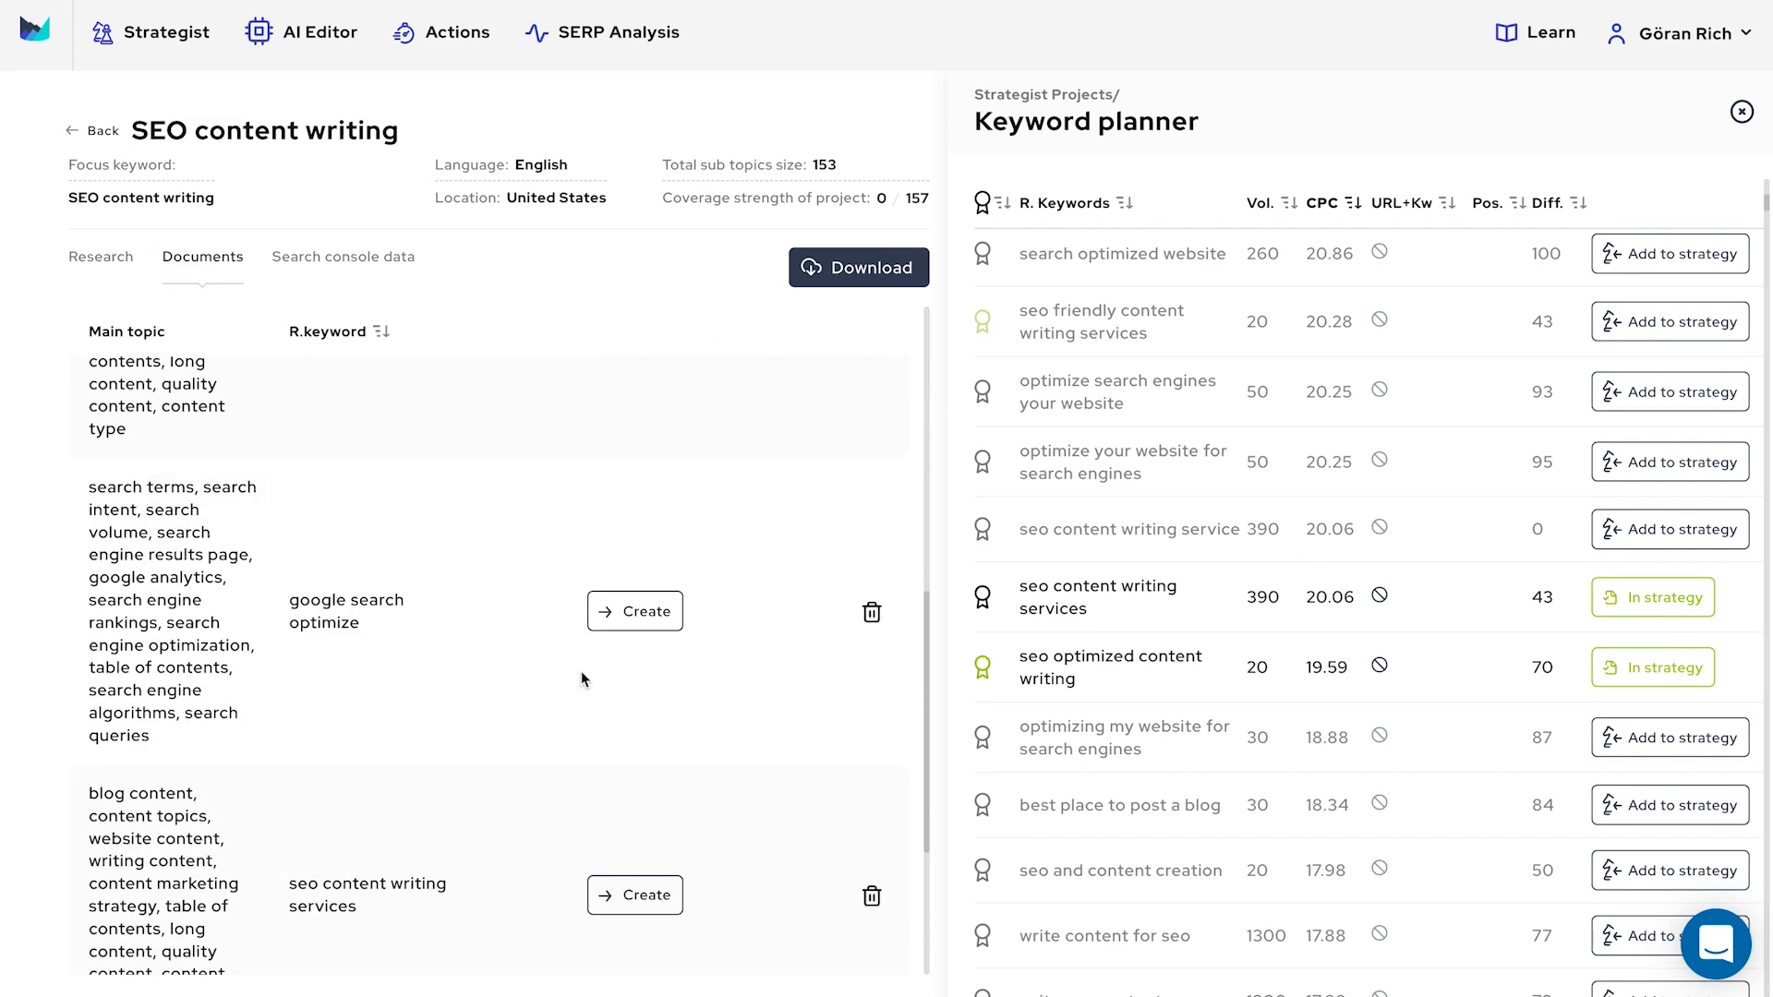
scroll(down, 3)
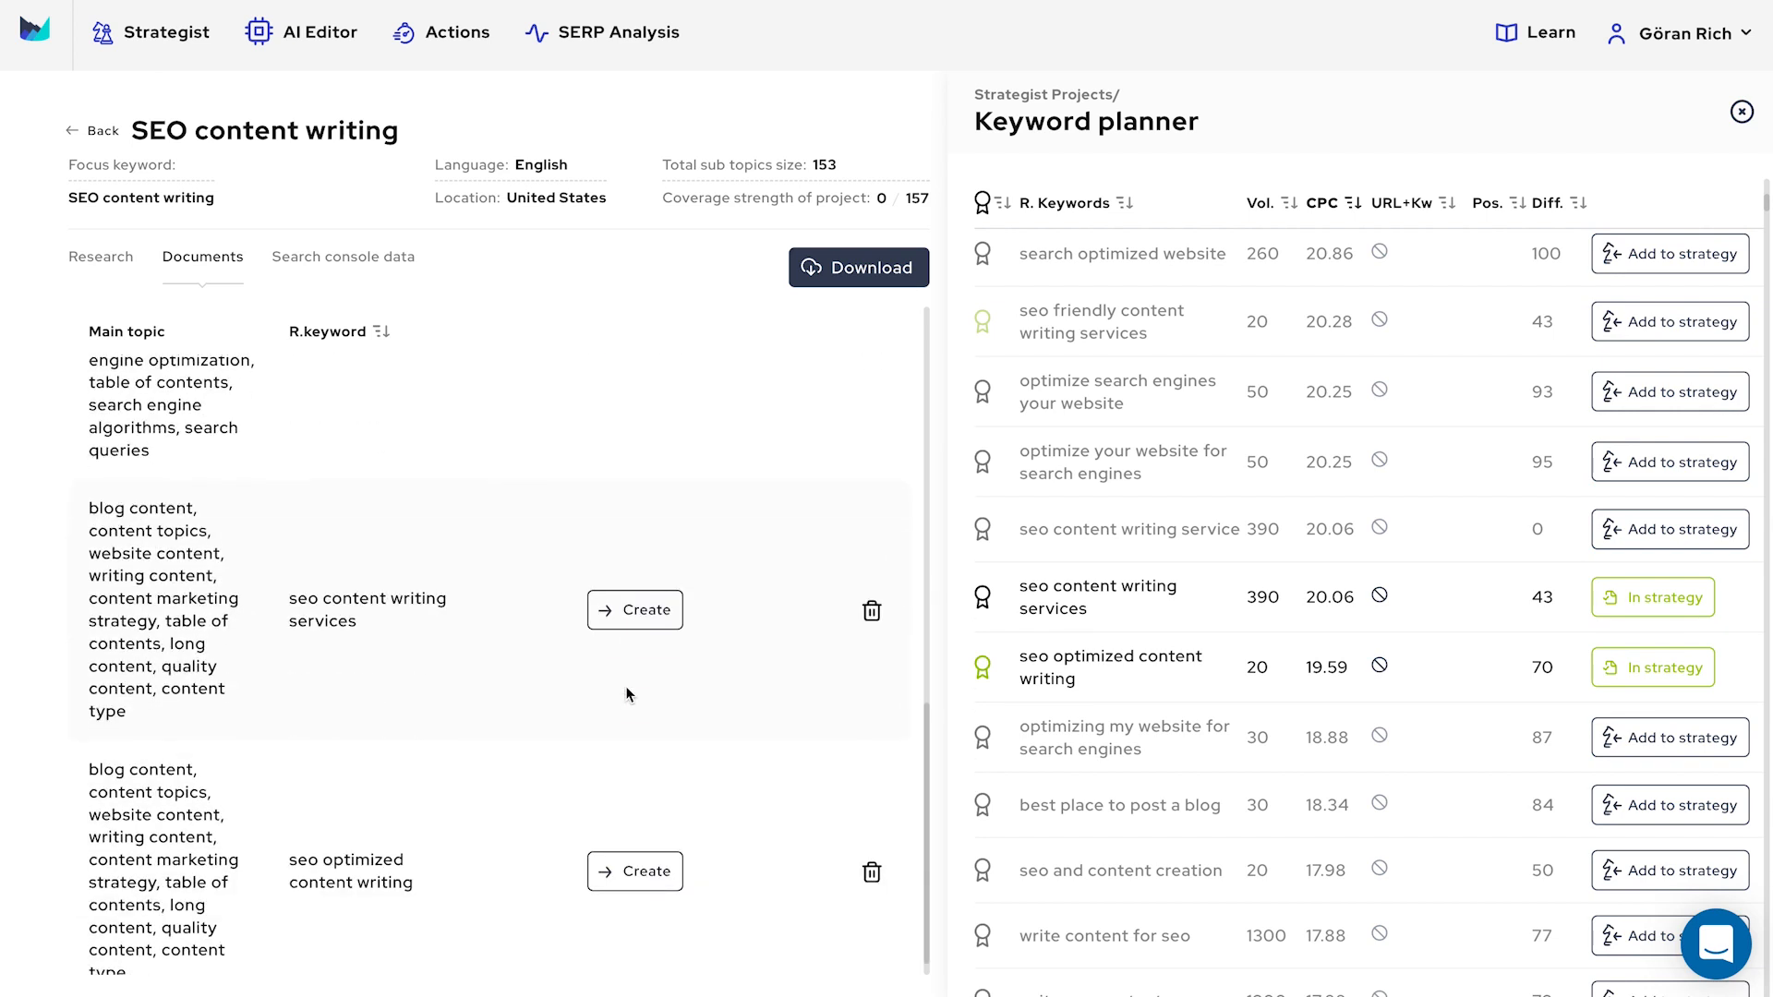
scroll(down, 3)
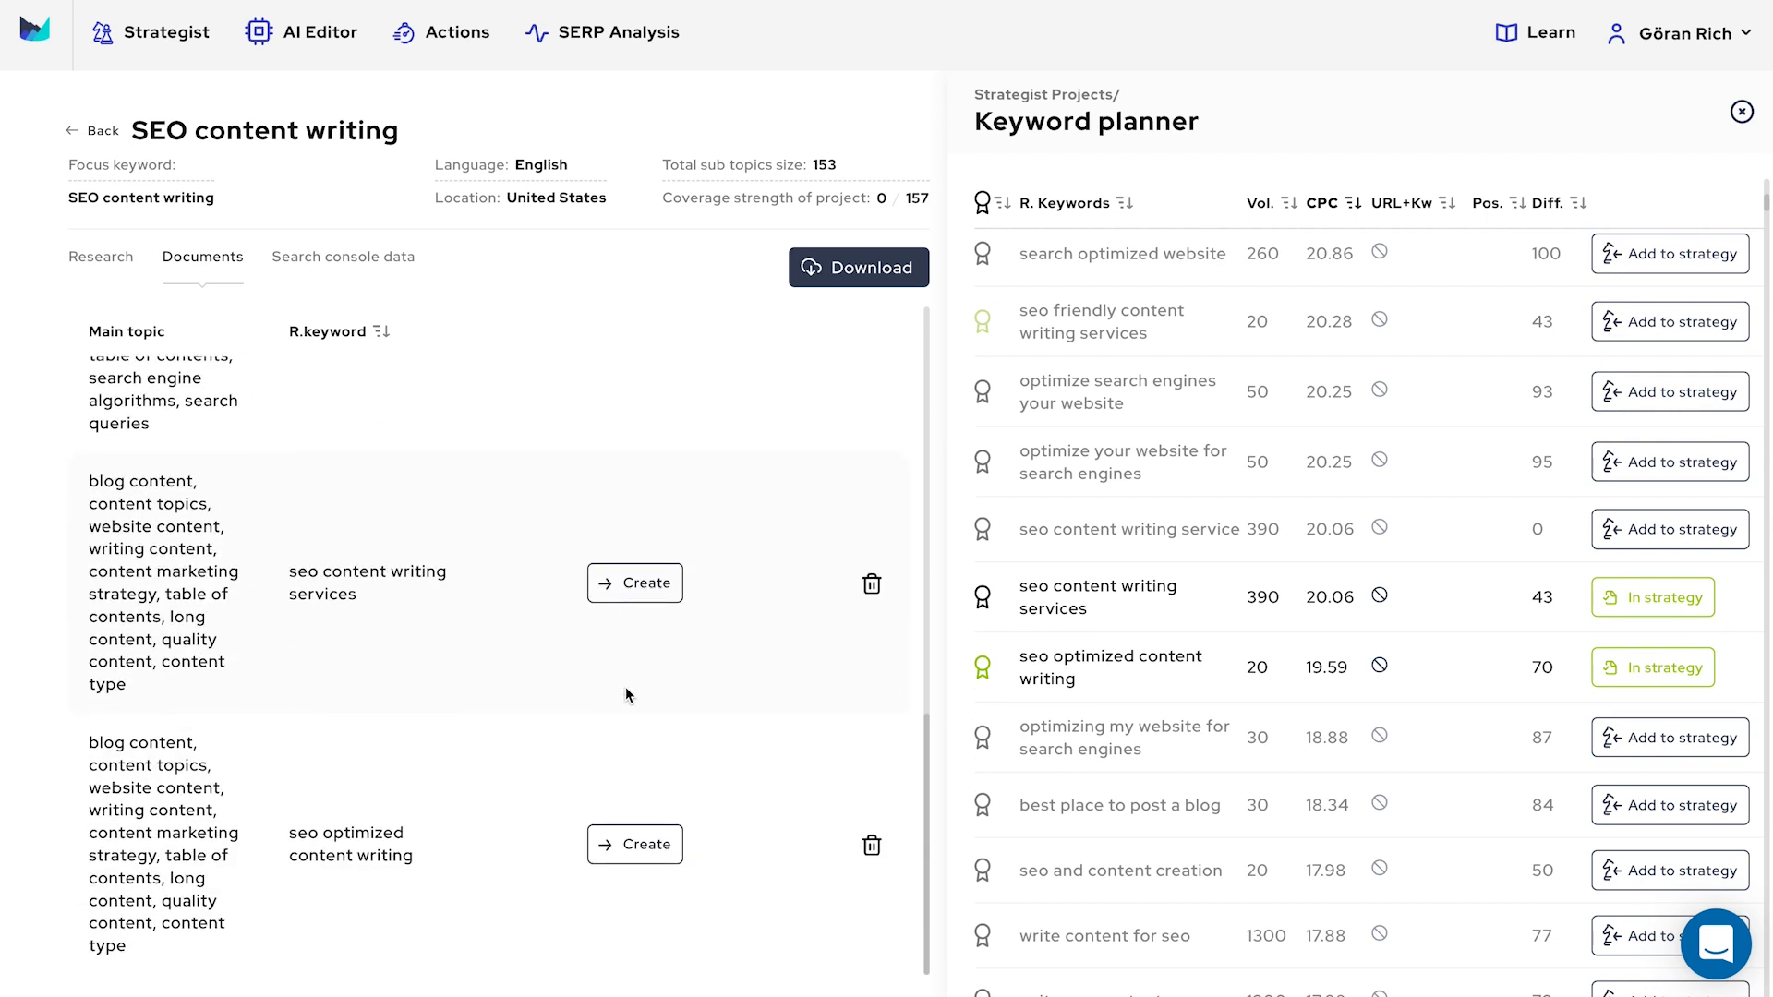